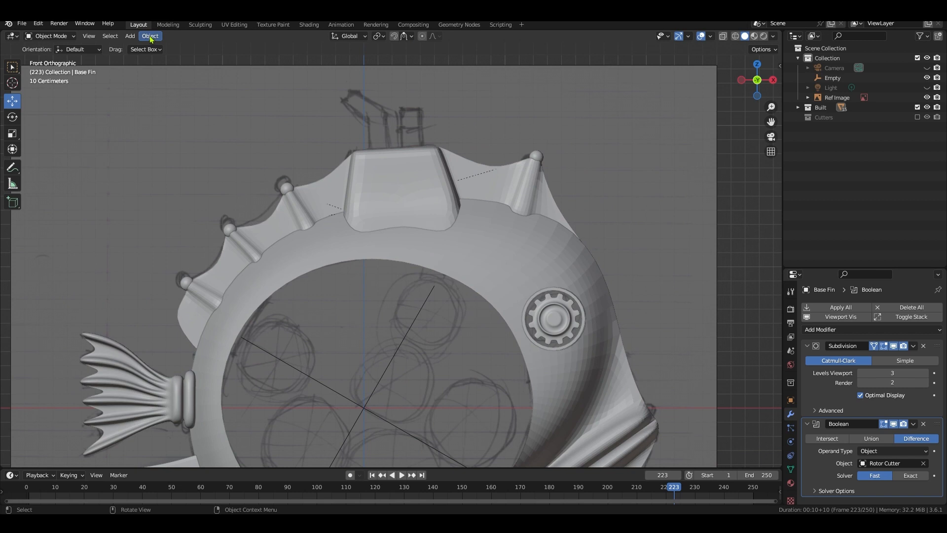
- Add a mesh cylinder as a chimney on the fish's head block with a Solidify modifier
left_click(129, 36)
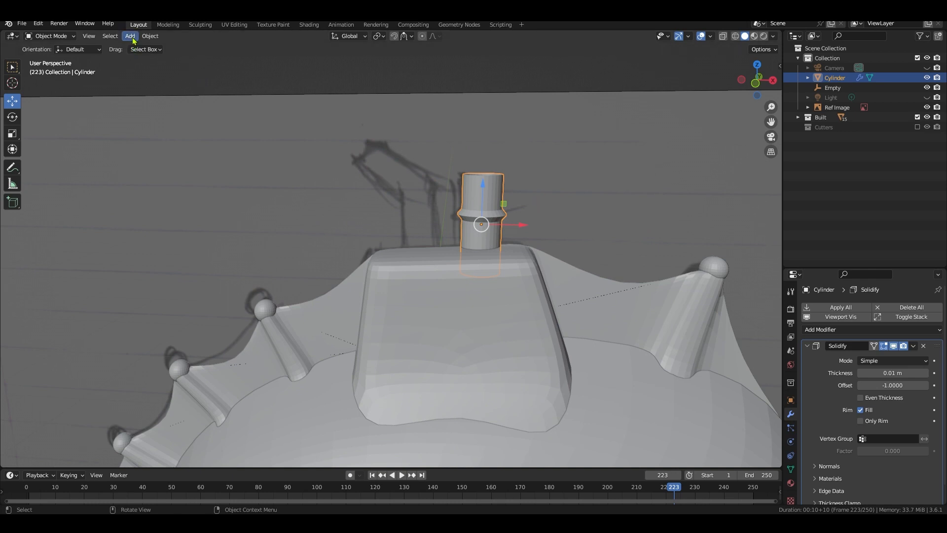
- Add a Pipe Elbow joint beside the chimney and give it wall thickness with Solidify
left_click(129, 35)
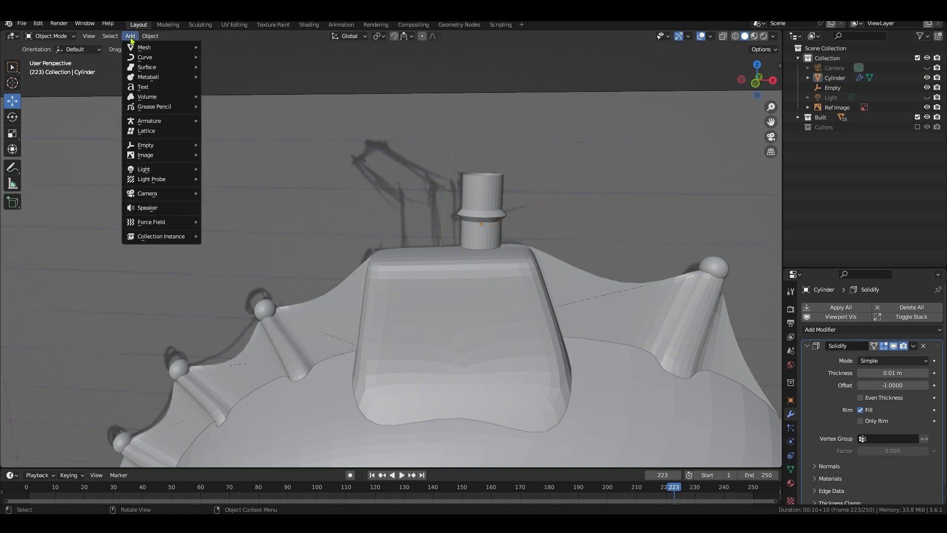
mouse_move(229, 265)
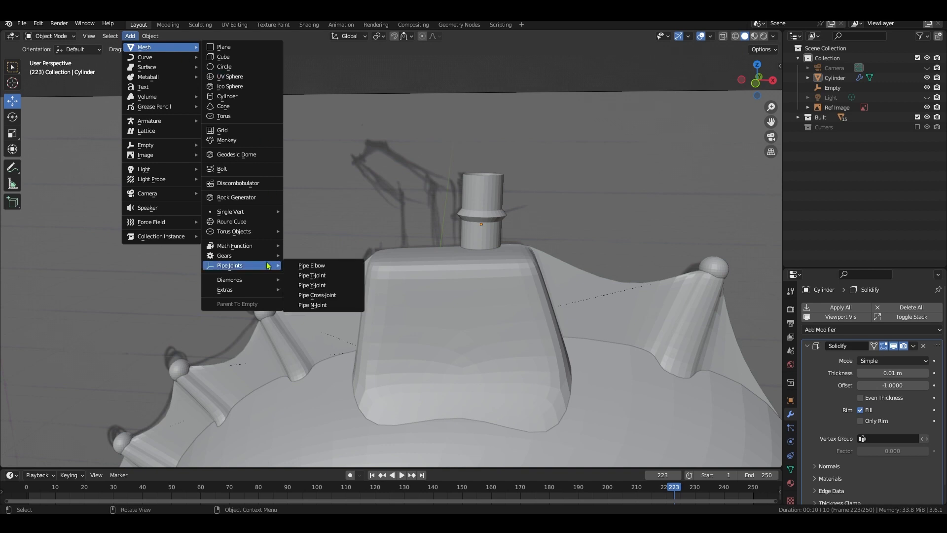
mouse_move(311, 265)
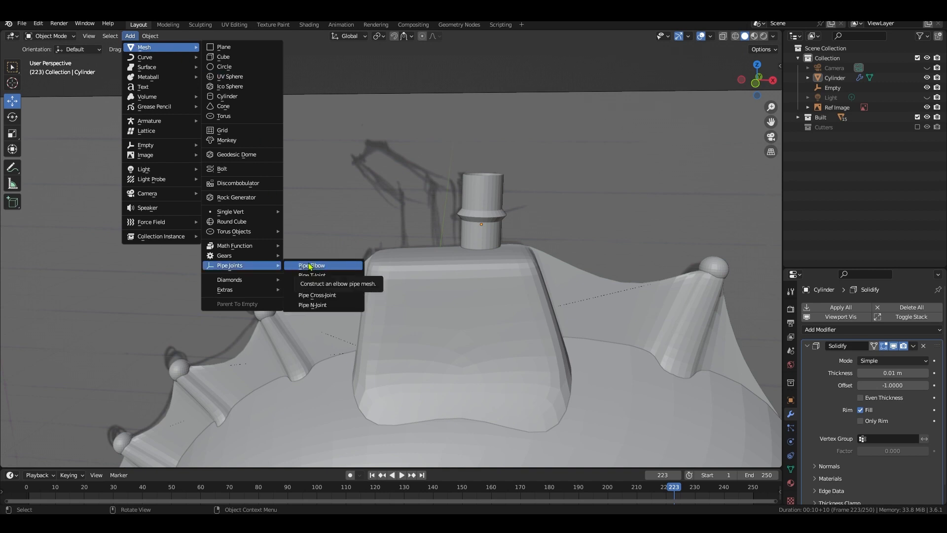
left_click(310, 265)
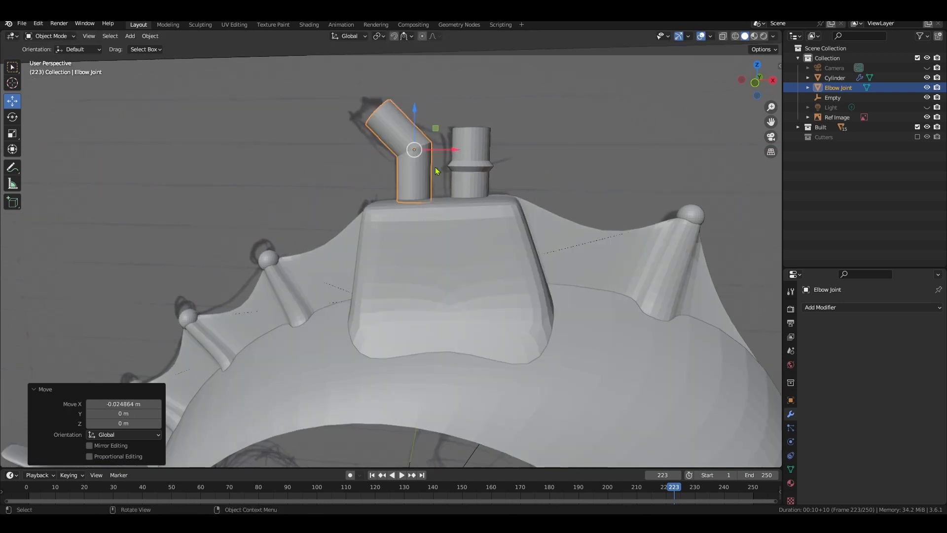
left_click(819, 306)
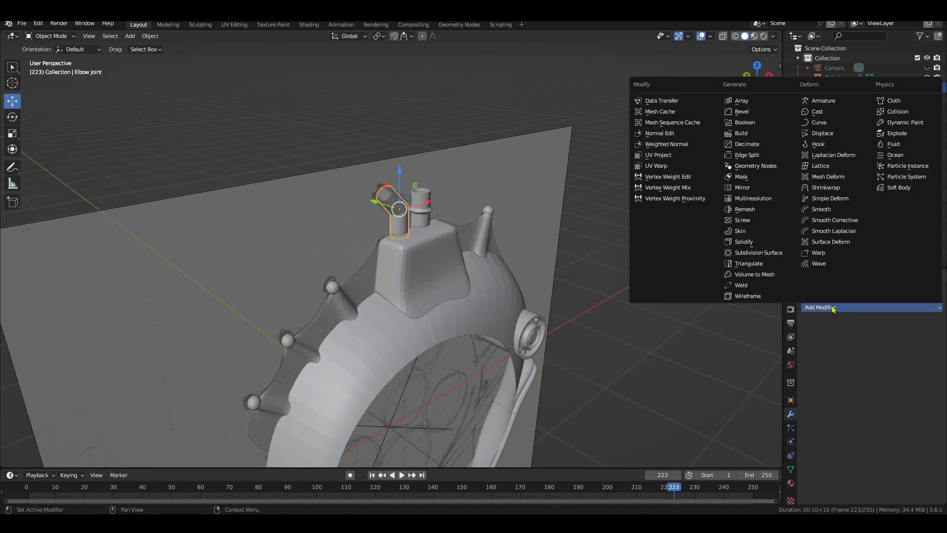
left_click(744, 242)
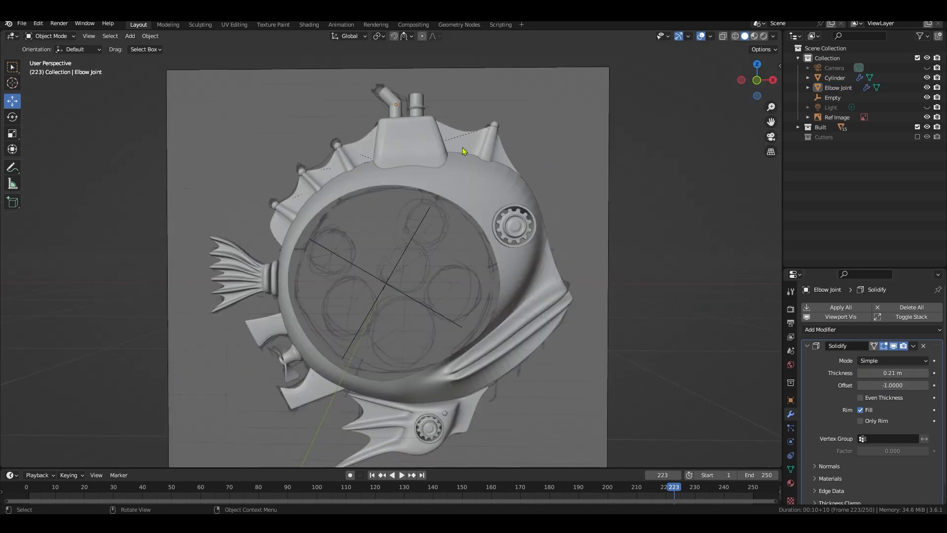
mouse_move(388, 183)
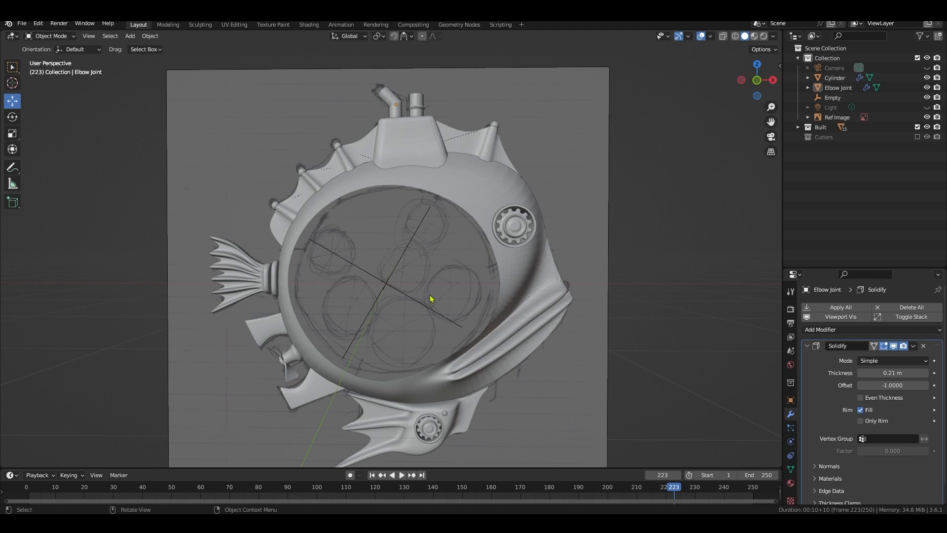
- Add a cylinder at the eye centre and reposition the body's eye rim vertices in Edit Mode
left_click(129, 36)
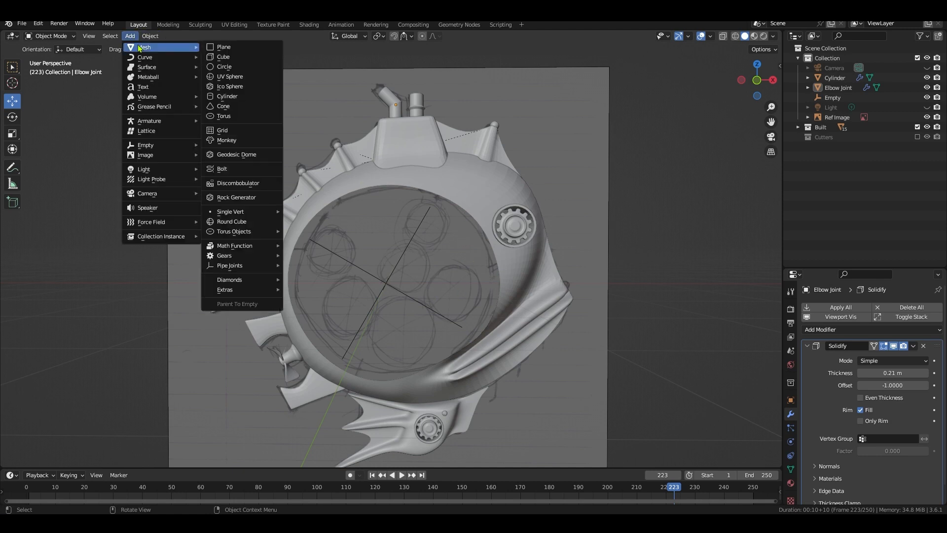
left_click(227, 95)
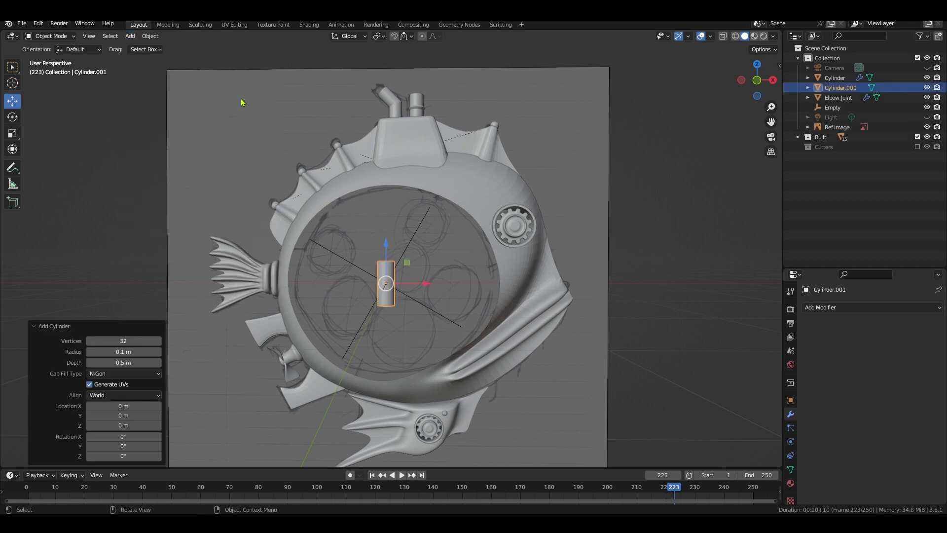
left_click(122, 436)
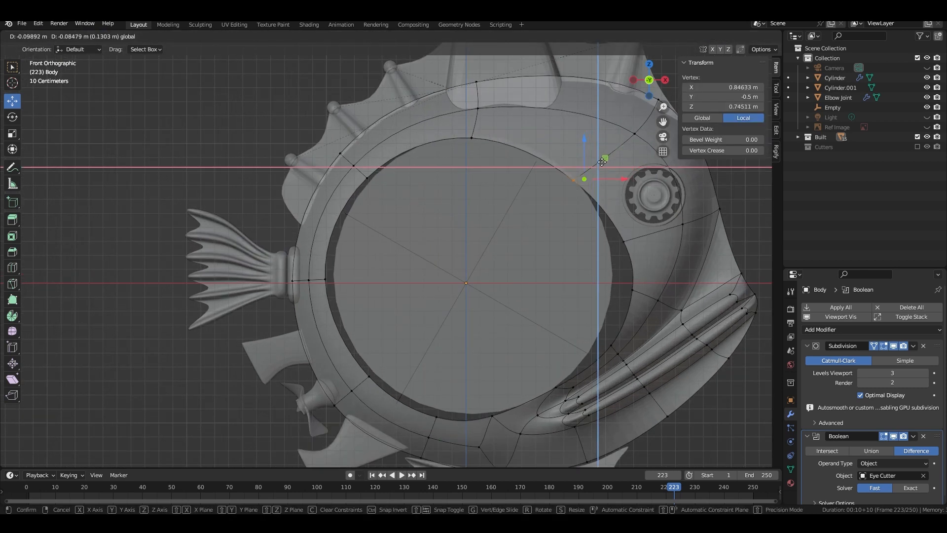
left_click(600, 161)
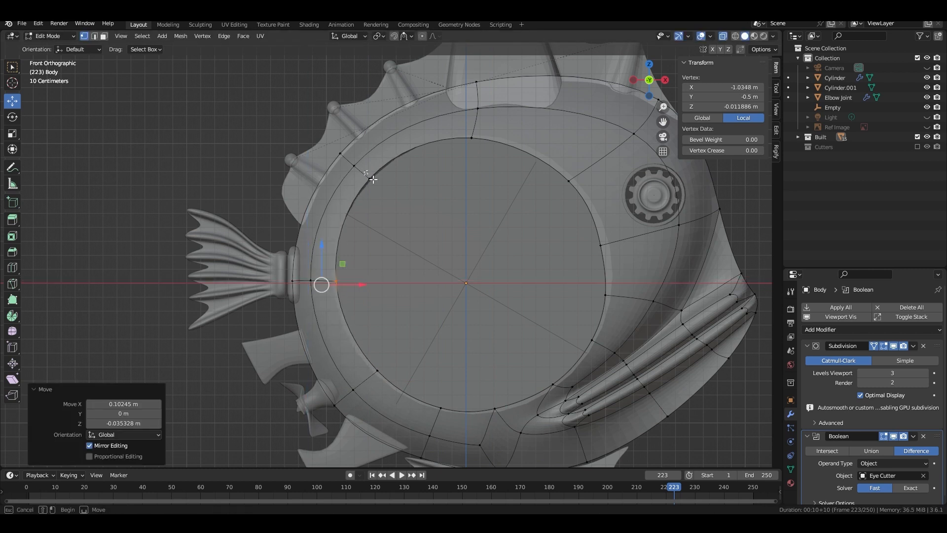
left_click(48, 35)
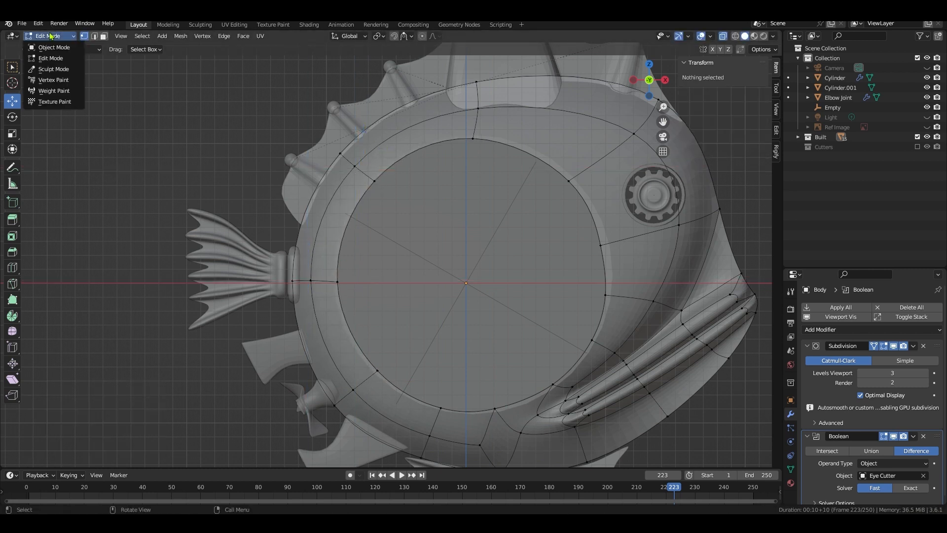
- Scale and position Cylinder.001 vertices via the N-panel into a thin disc filling the eye
left_click(53, 48)
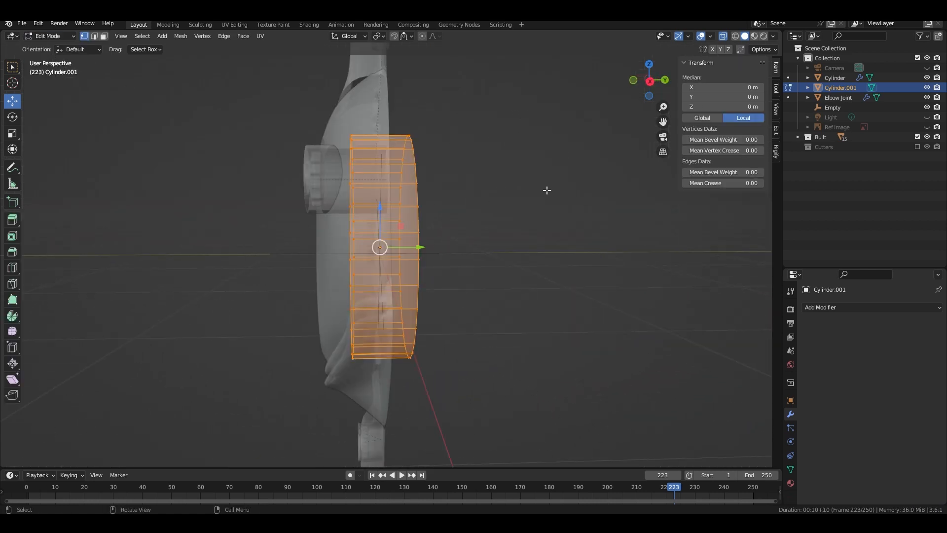
mouse_move(496, 133)
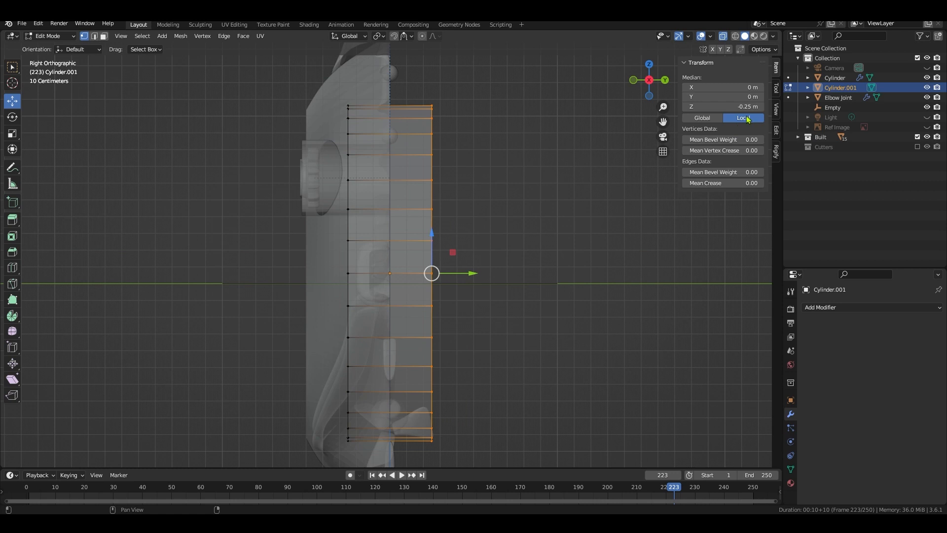
double_click(722, 106)
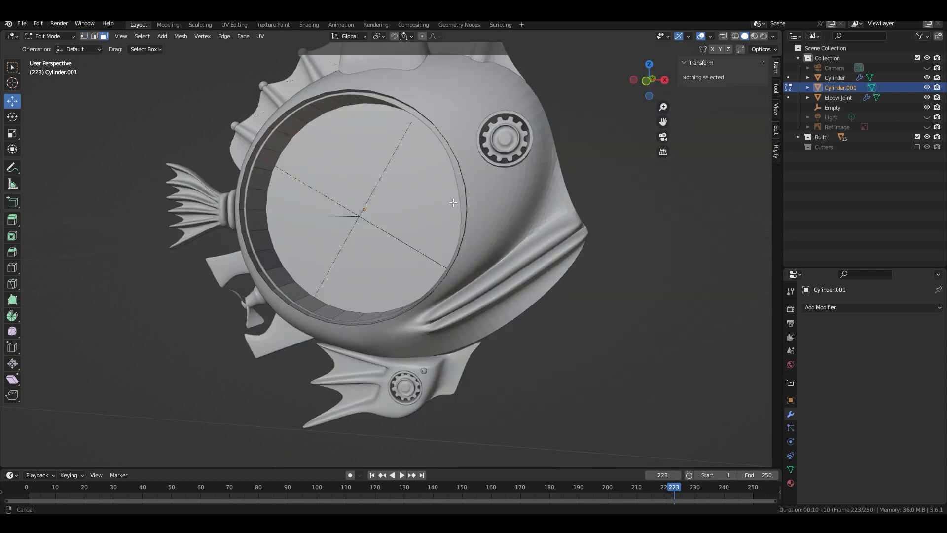
- Return to Object Mode and set the eye disc's Solidify thickness to 0.075 m
left_click(48, 35)
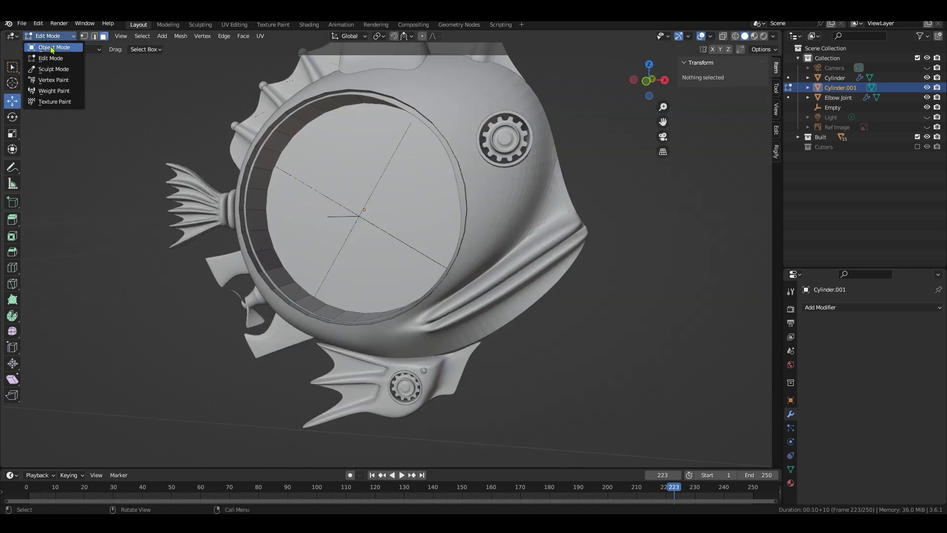
left_click(54, 48)
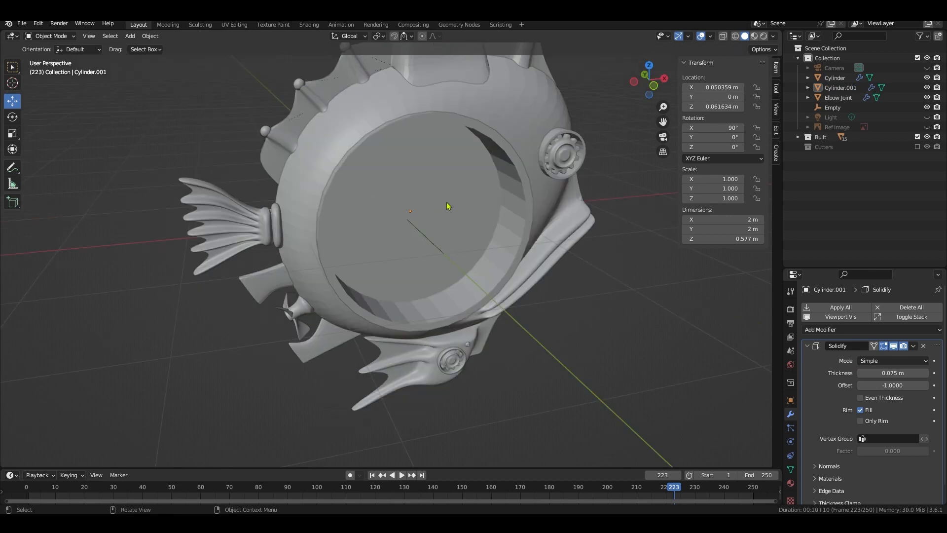
left_click(429, 205)
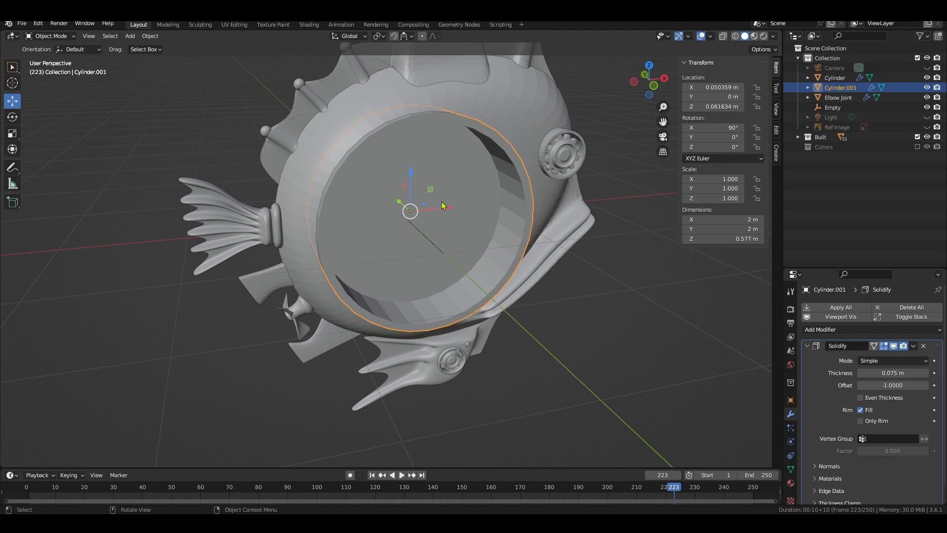
mouse_move(896, 345)
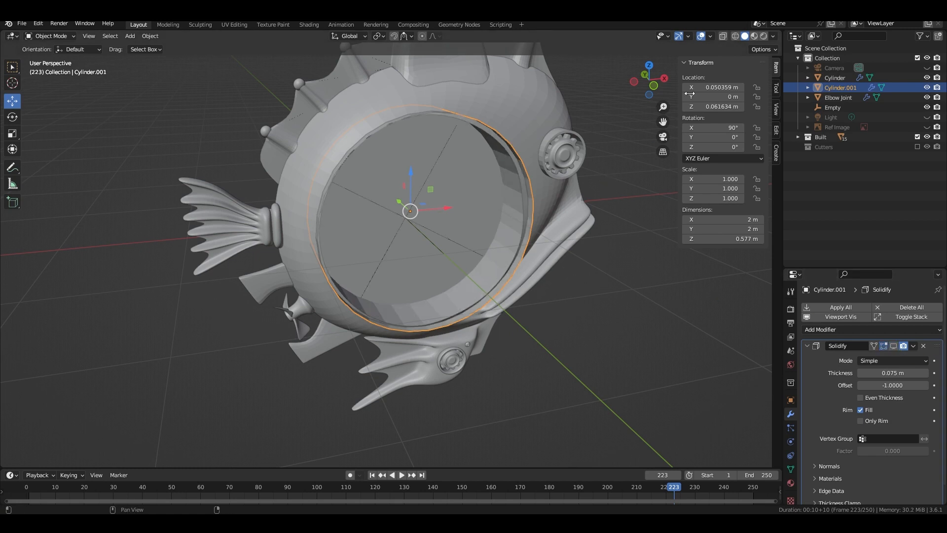
- Show Face Orientation overlay and flip the eye disc's normals outward
left_click(711, 35)
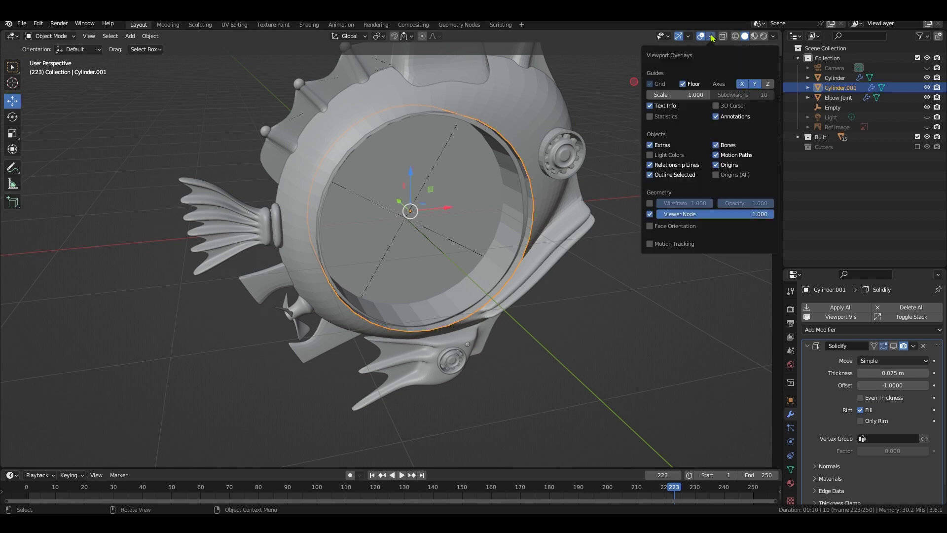
mouse_move(652, 234)
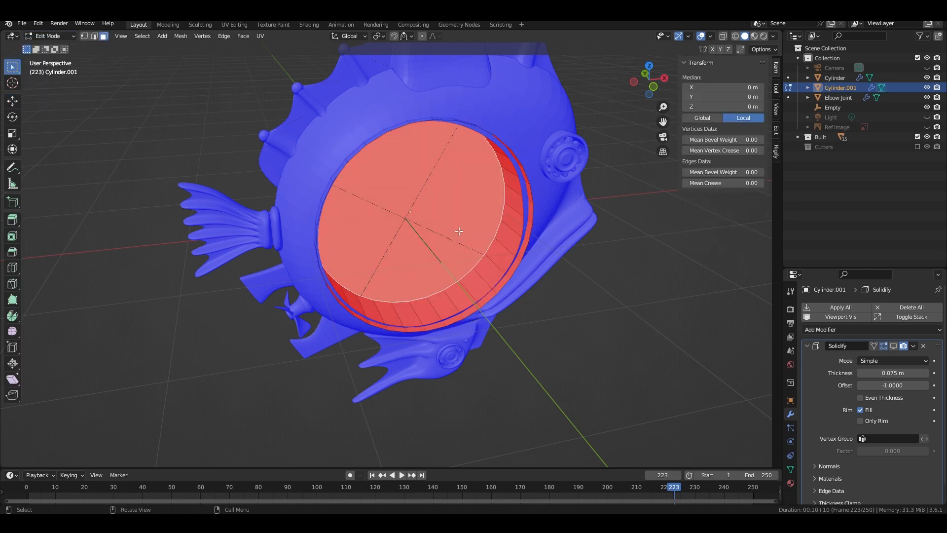
mouse_move(187, 49)
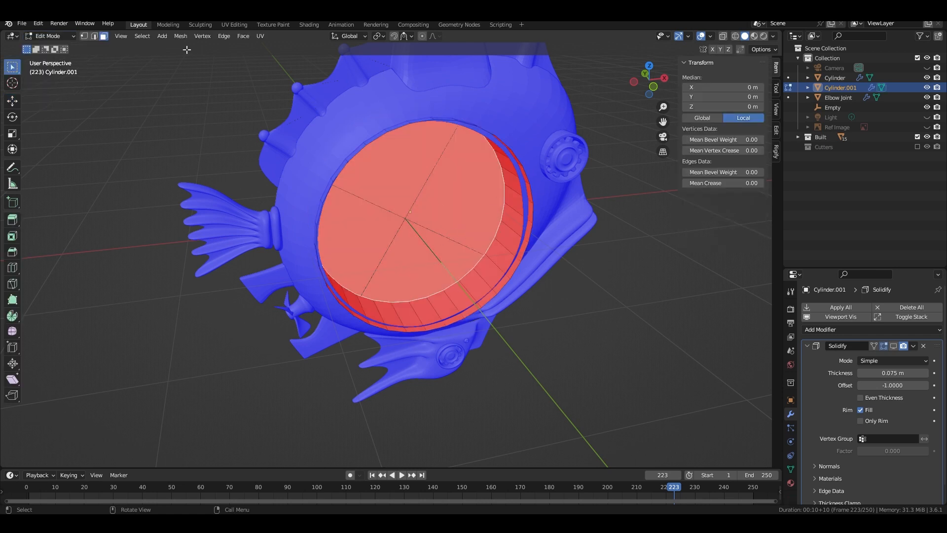
left_click(180, 36)
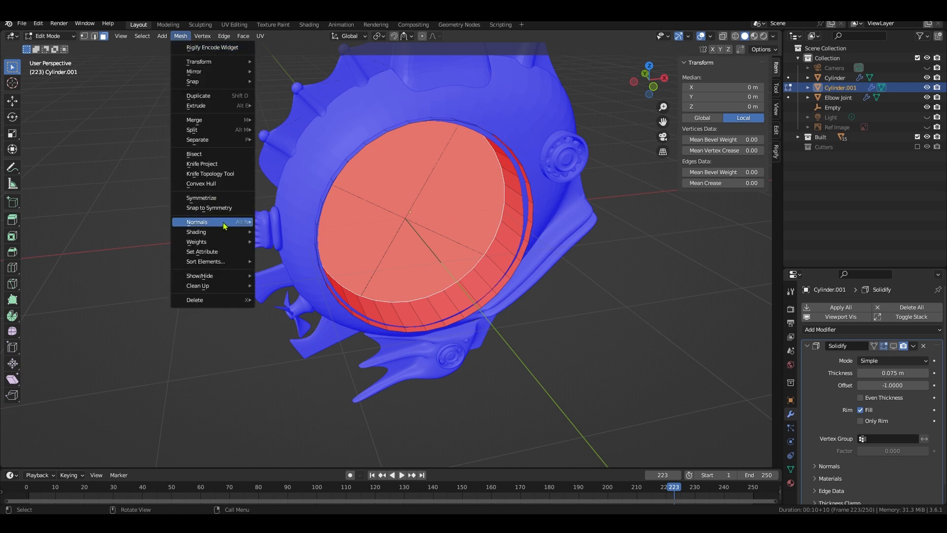
left_click(198, 222)
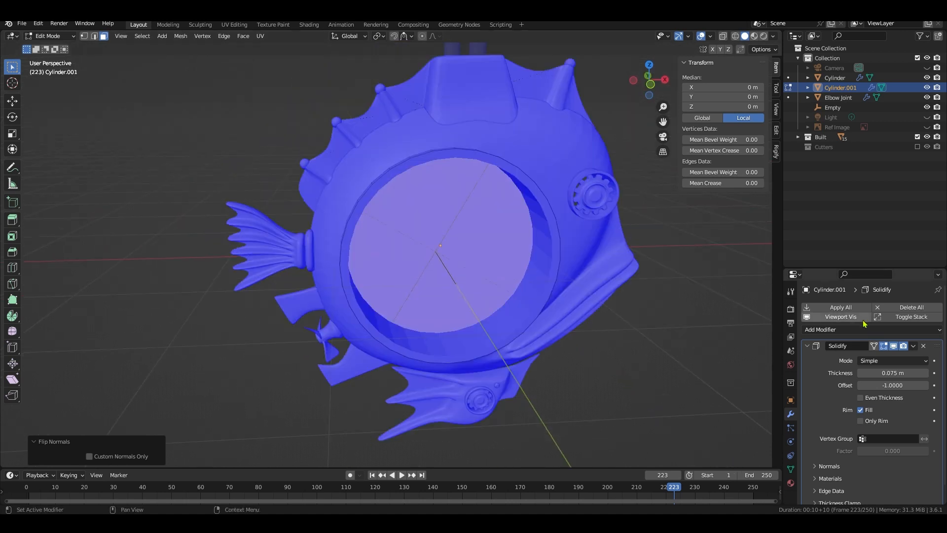
- Add a Subdivision Surface modifier to the lens and a loop cut near its rim
left_click(820, 329)
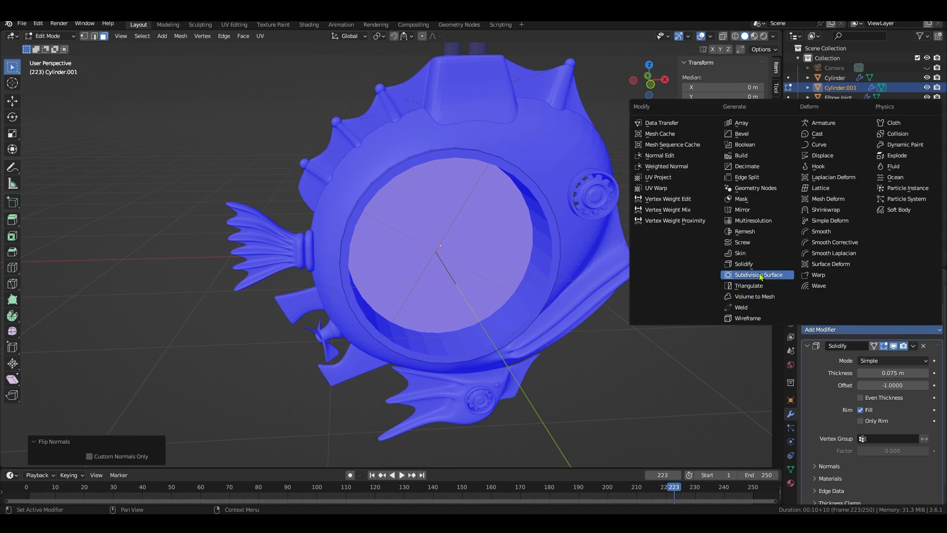
left_click(756, 274)
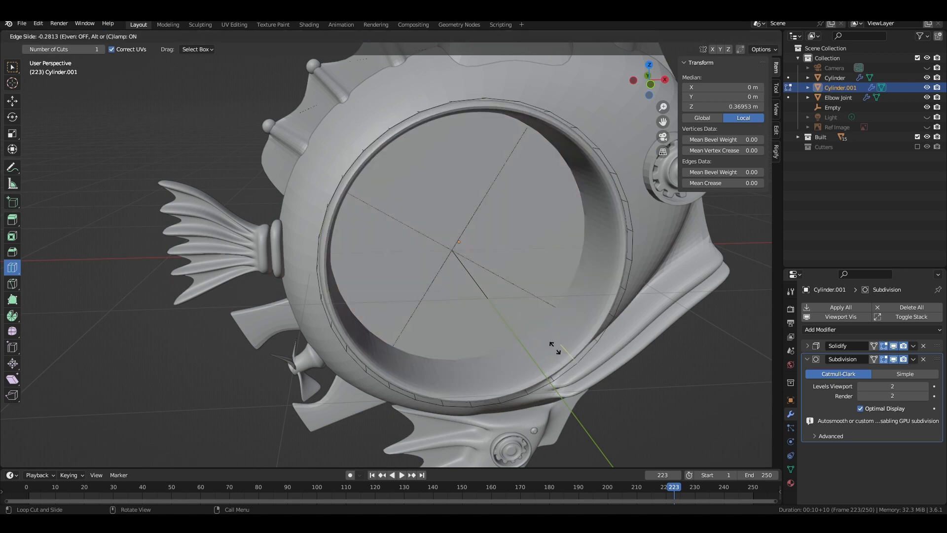
left_click(546, 356)
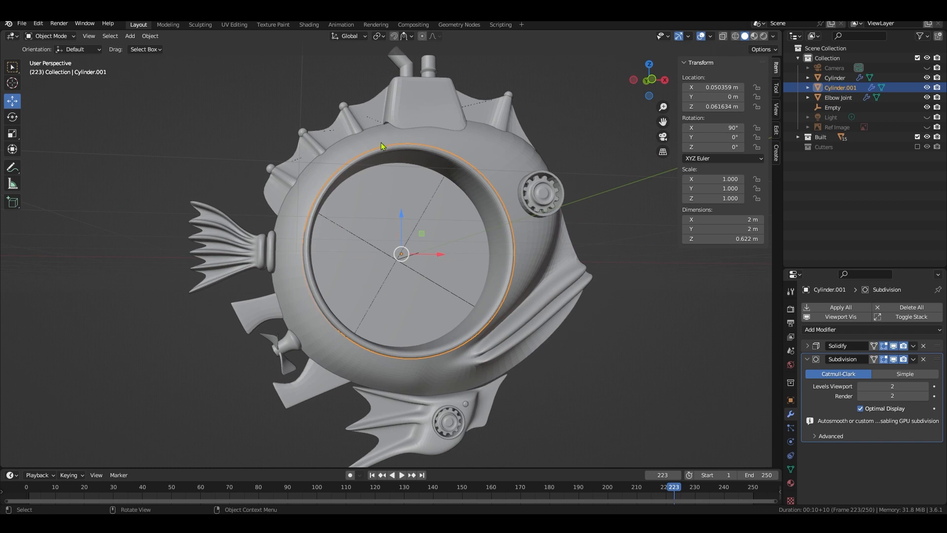
mouse_move(517, 390)
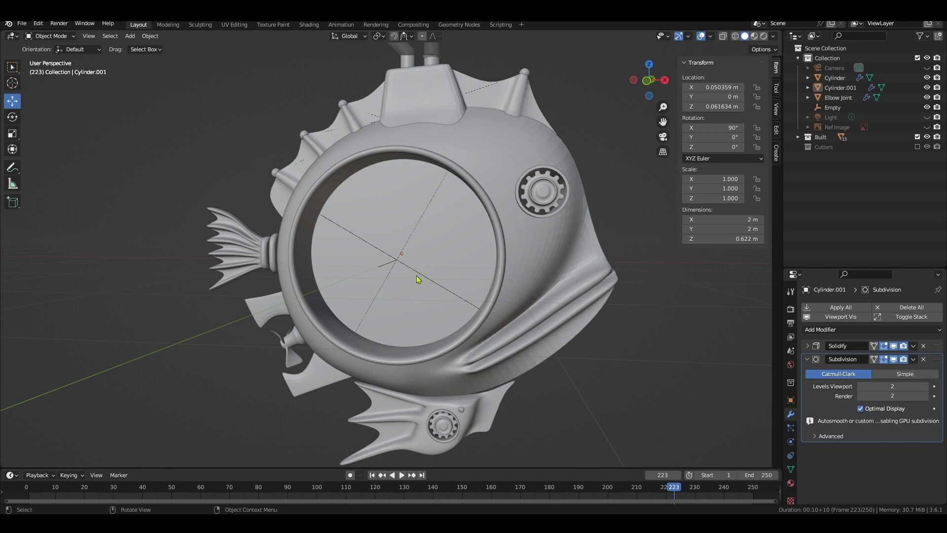
mouse_move(579, 230)
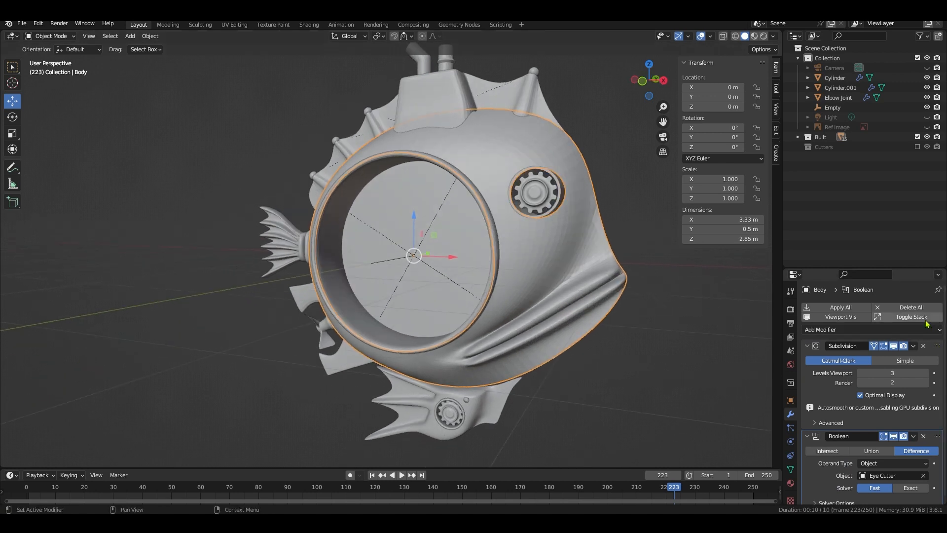
- Add a Mirror modifier to the Body and set its axis to Y
left_click(820, 329)
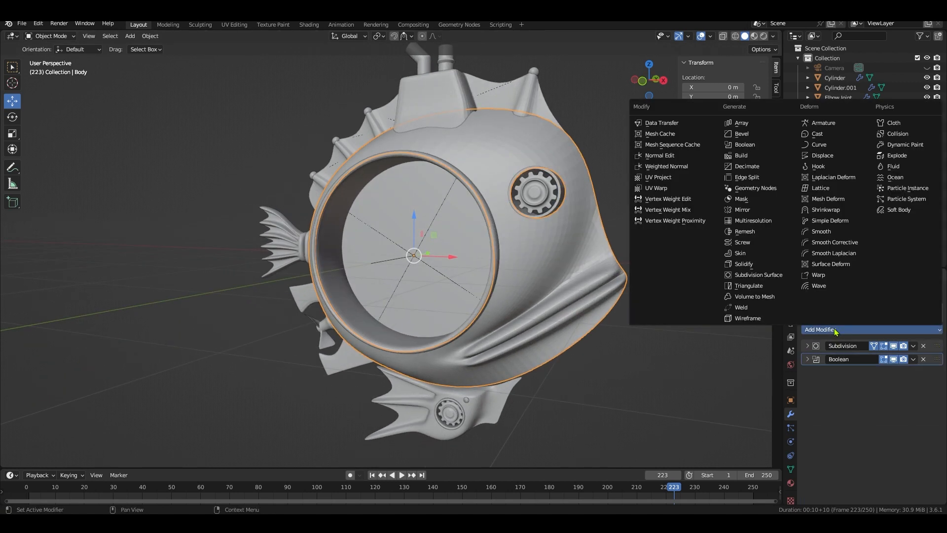
left_click(742, 209)
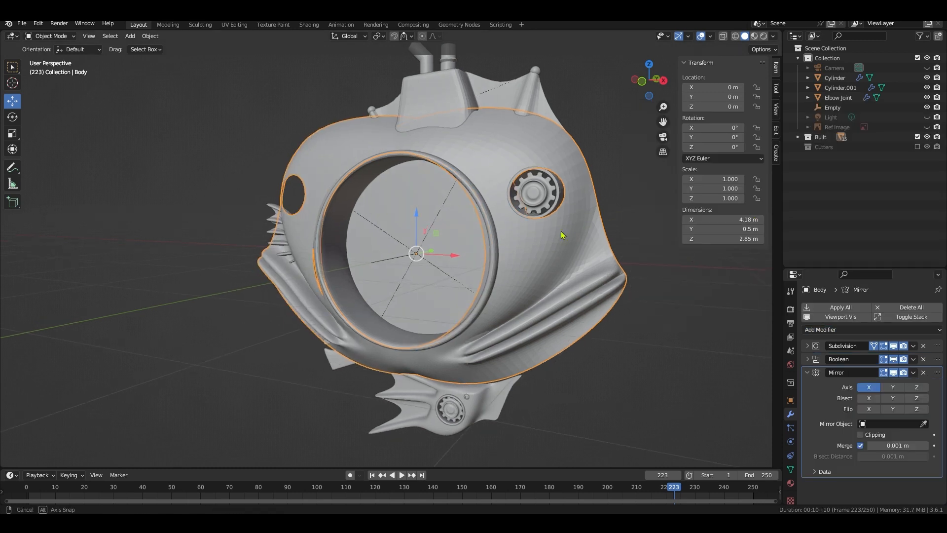
left_click(892, 386)
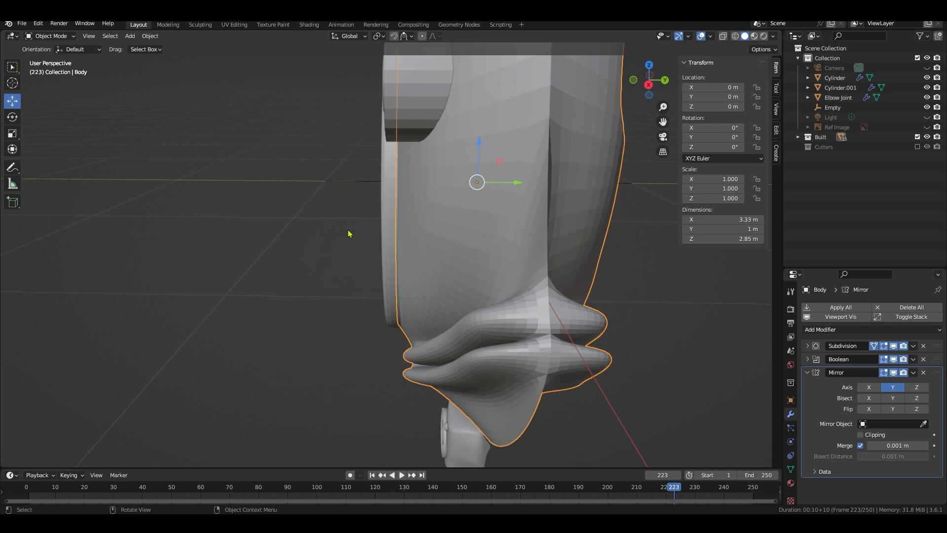
mouse_move(572, 225)
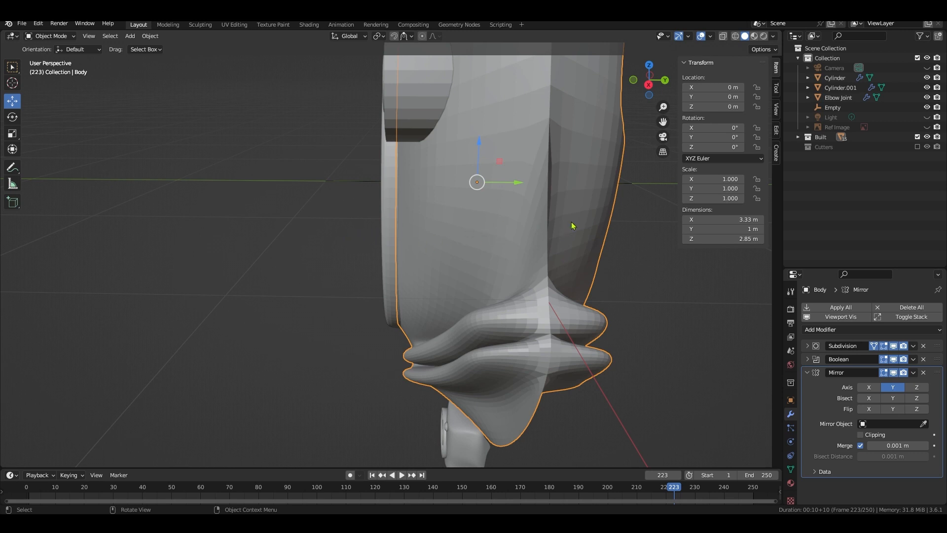
mouse_move(555, 237)
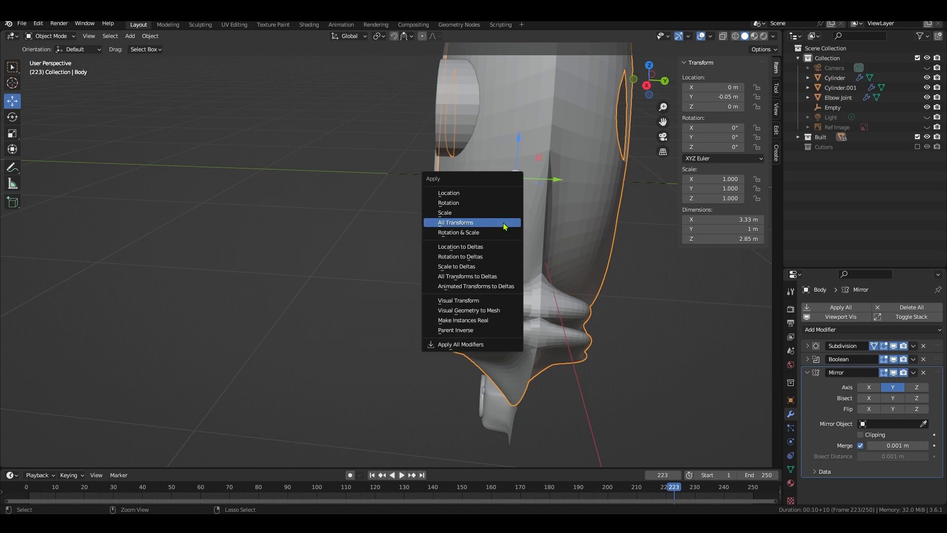
- Apply all transforms to the body so the Y mirror centres correctly
left_click(455, 222)
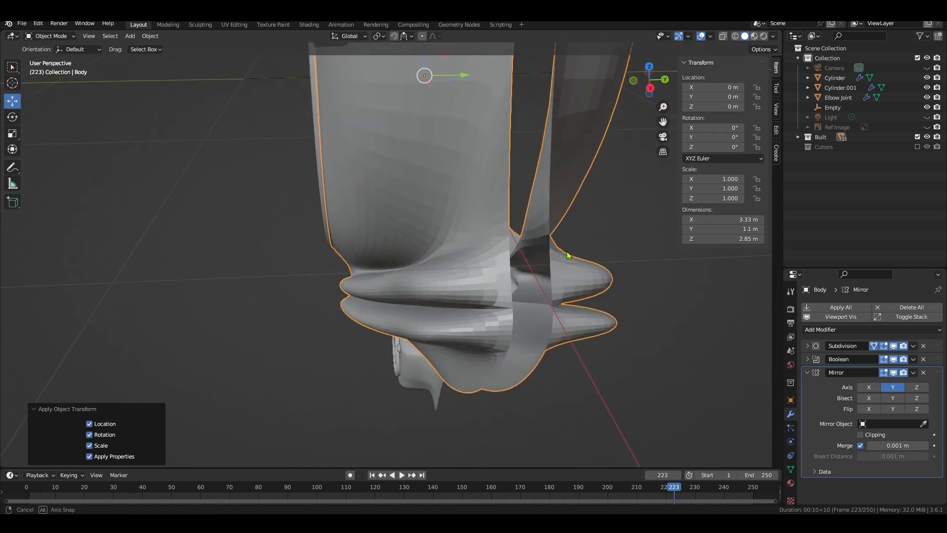
left_click(49, 35)
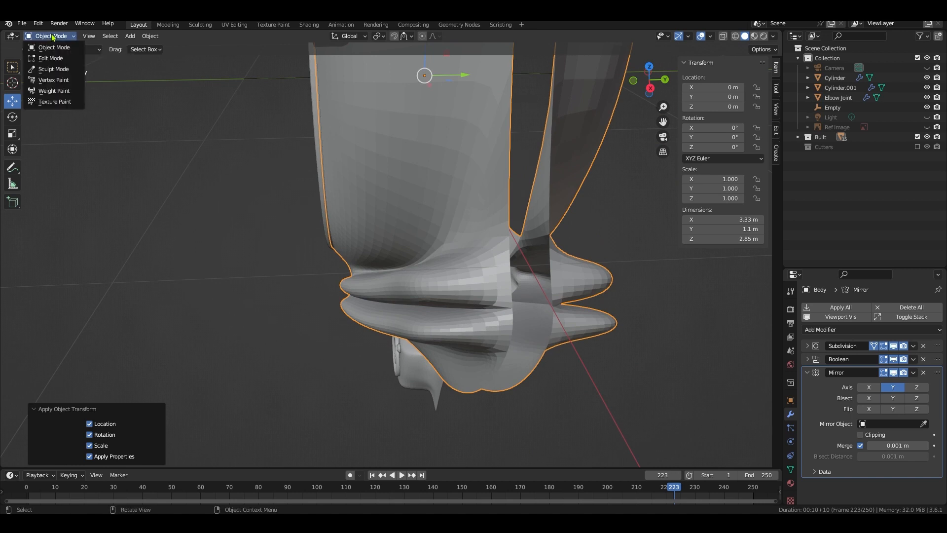
- Select the seam vertices in Edit Mode and move them to close the mirror gap
left_click(50, 58)
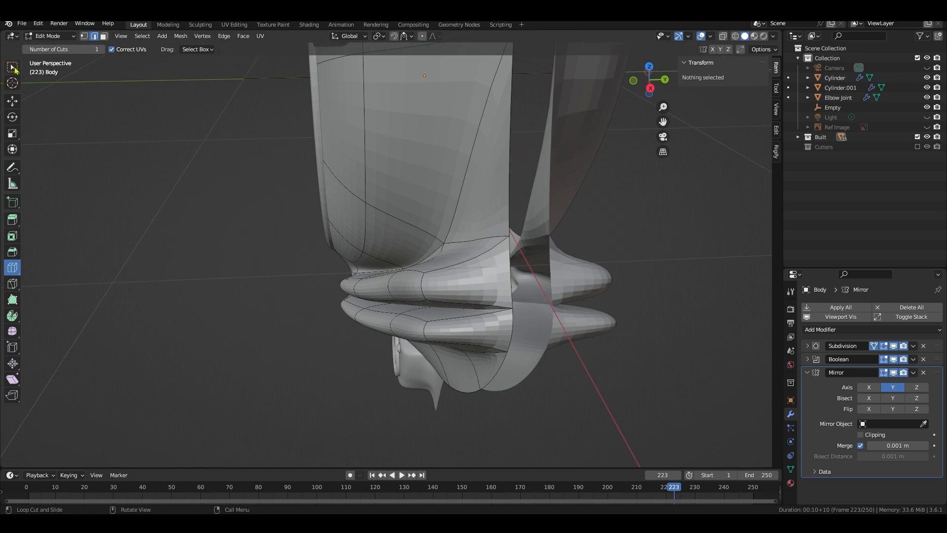
left_click(12, 66)
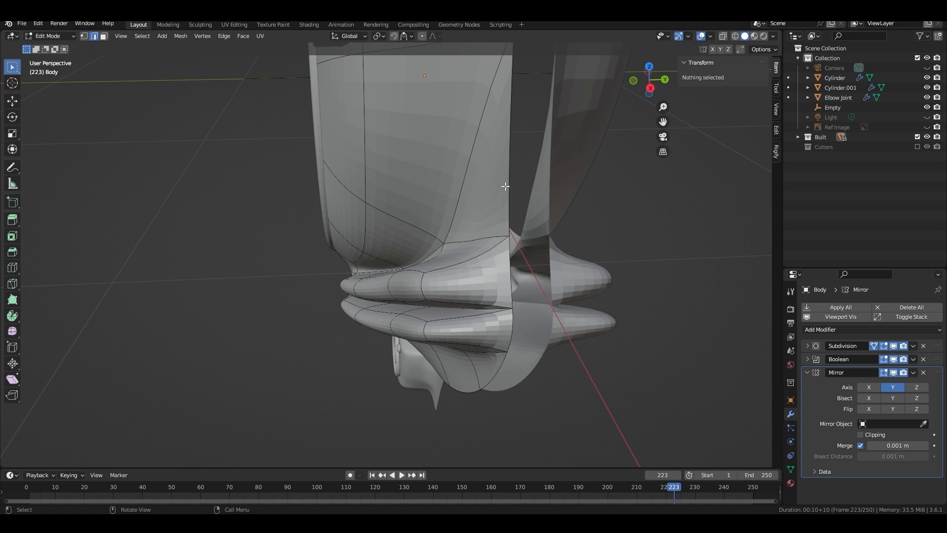
mouse_move(508, 190)
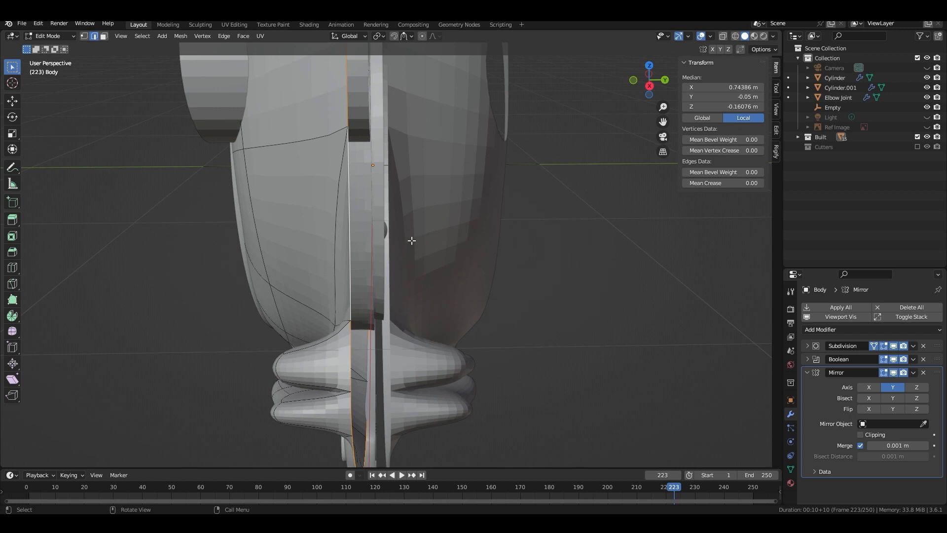
mouse_move(465, 260)
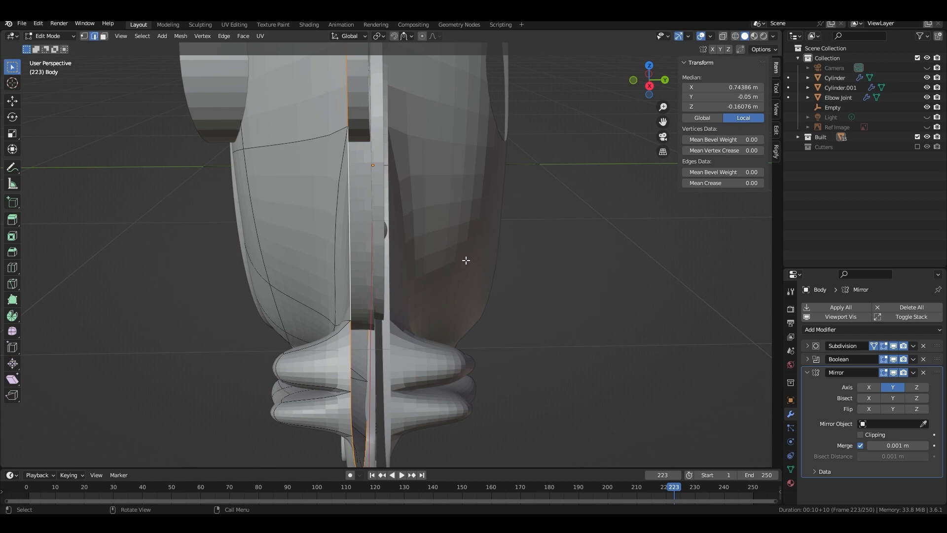
key("g")
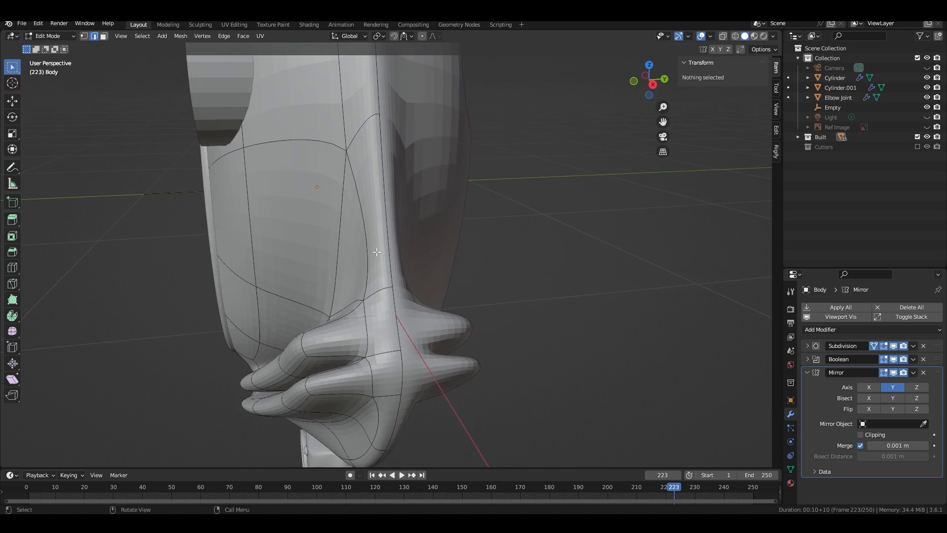
mouse_move(379, 220)
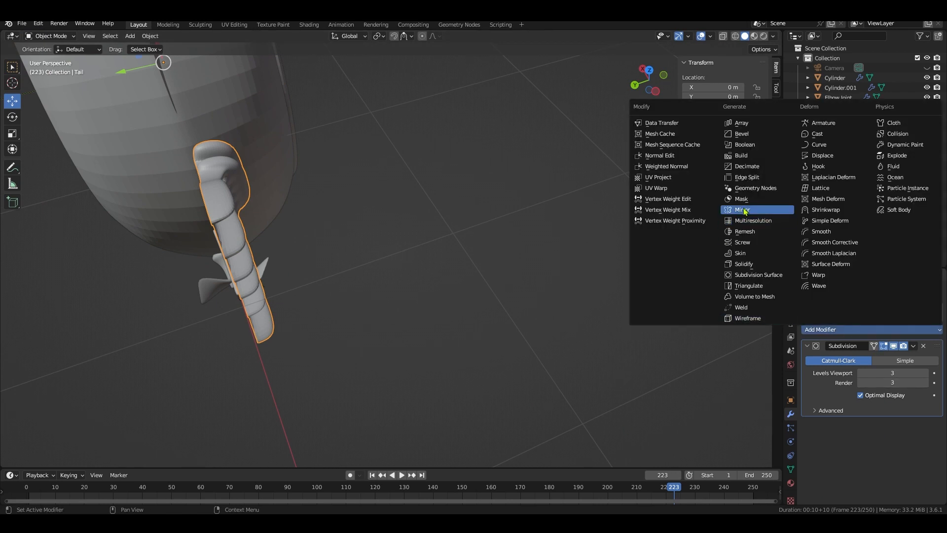
- Give the Tail a Mirror modifier with its axis set to Y
left_click(742, 209)
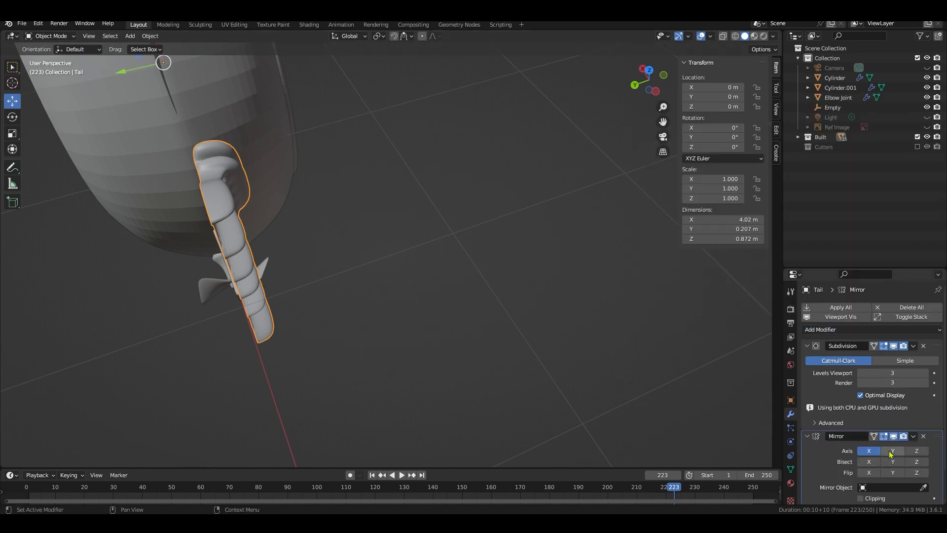
left_click(892, 451)
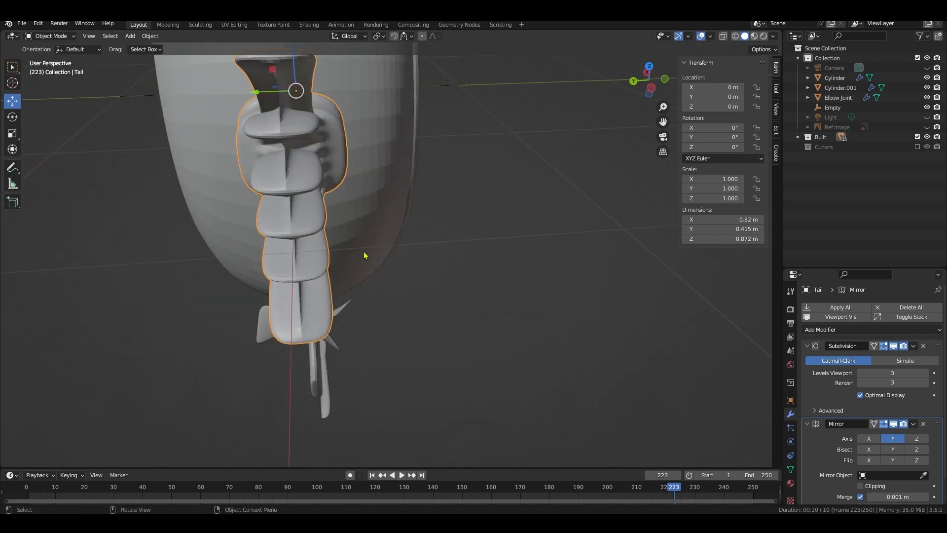
mouse_move(719, 147)
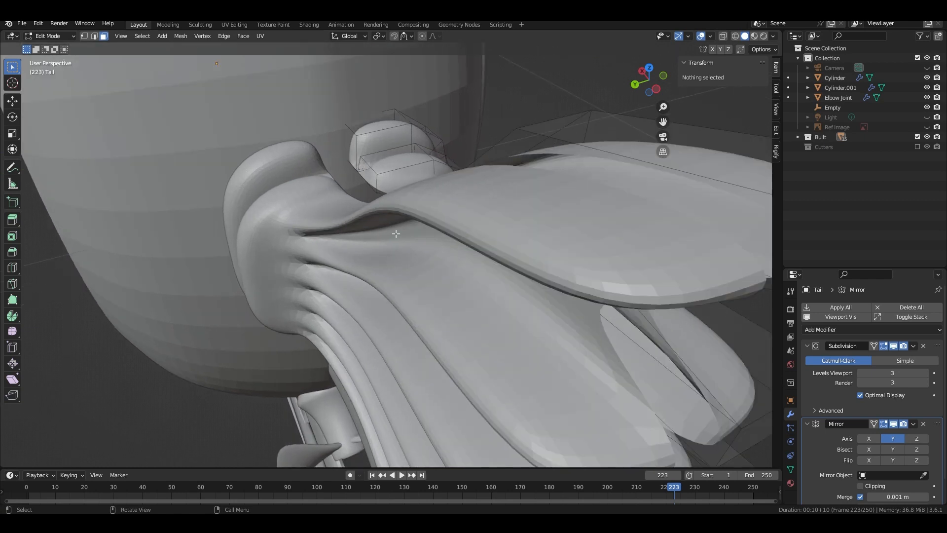
- Delete the tail's mirror-plane faces and move its seam vertices to Y 0
left_click(892, 423)
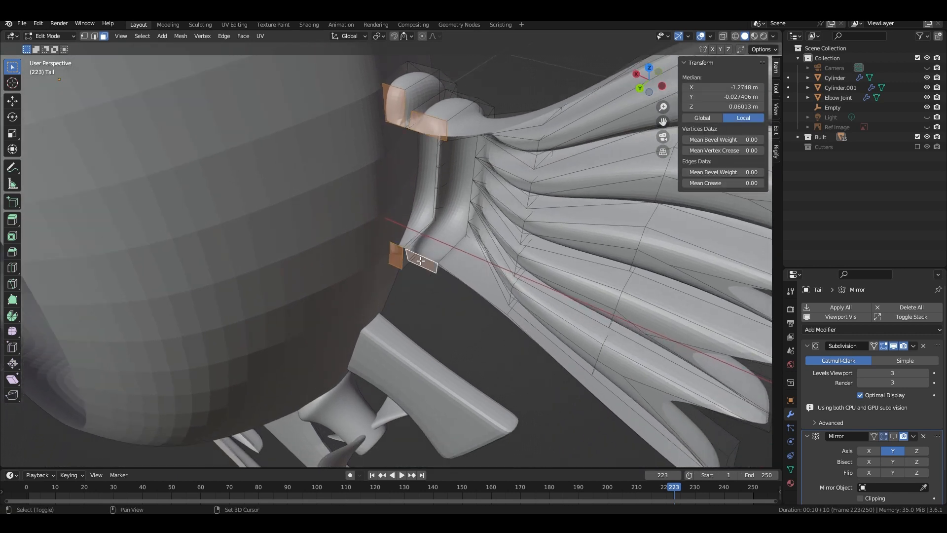
left_click(409, 272)
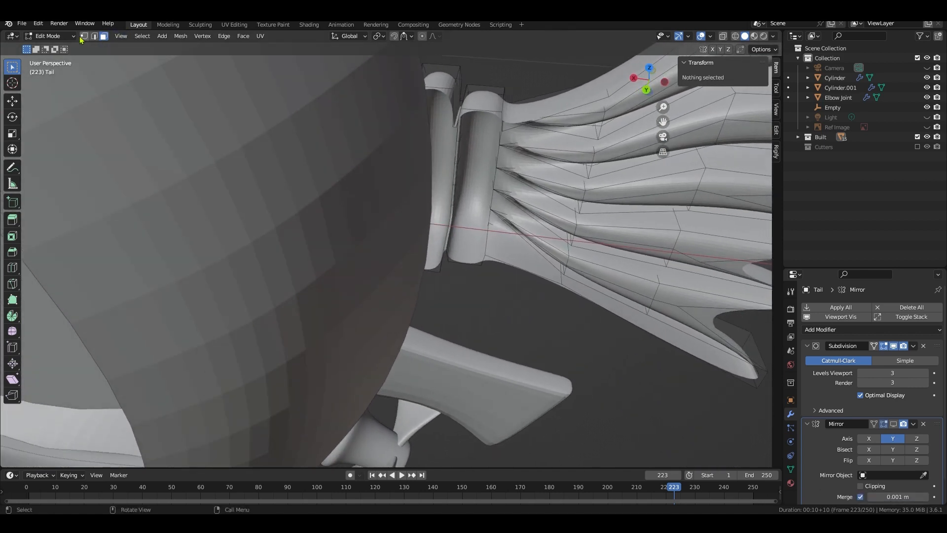
left_click(94, 36)
type(".")
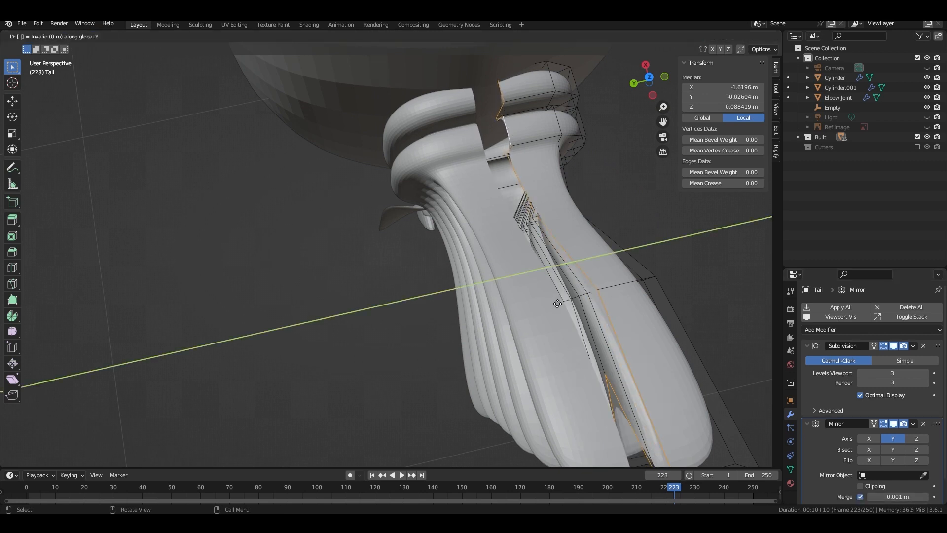
key("E")
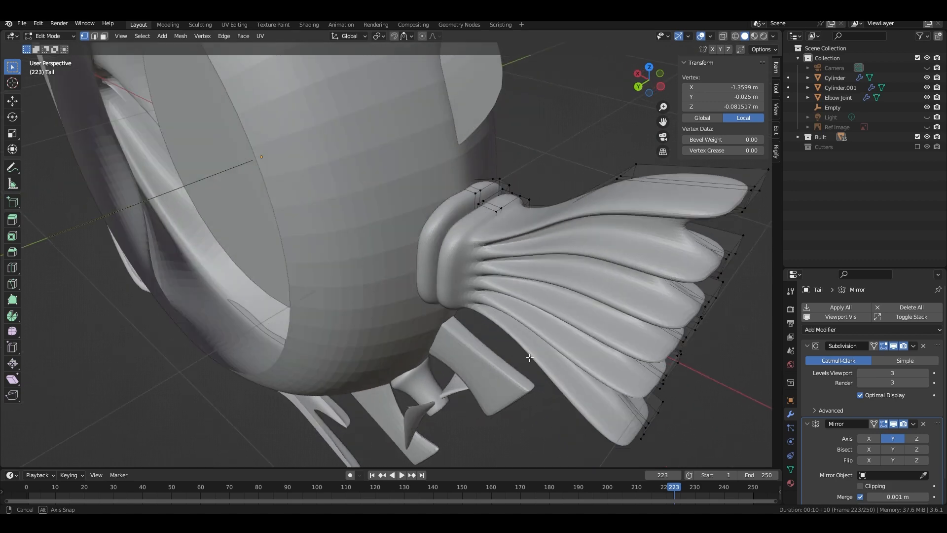
key("Tab")
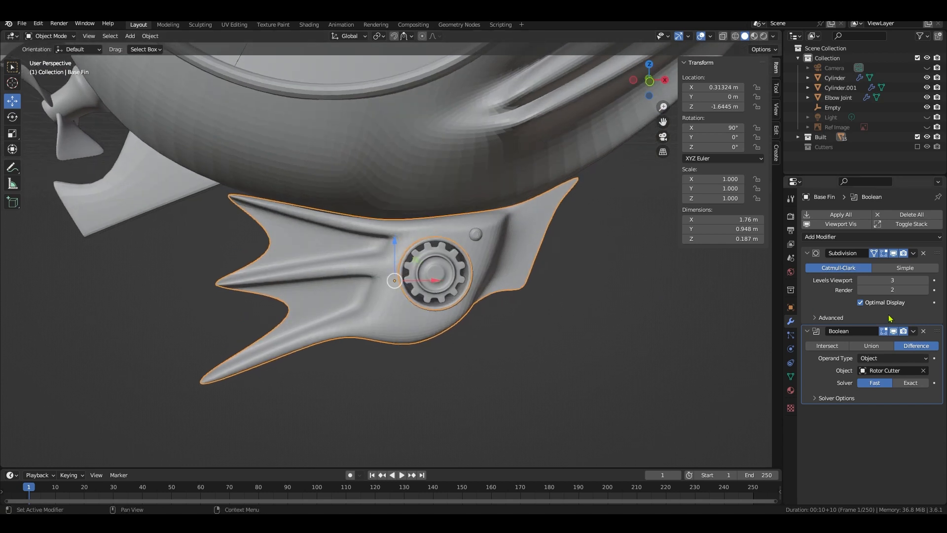
- Give the Base Fin a Mirror modifier with its axis set to Y
left_click(821, 236)
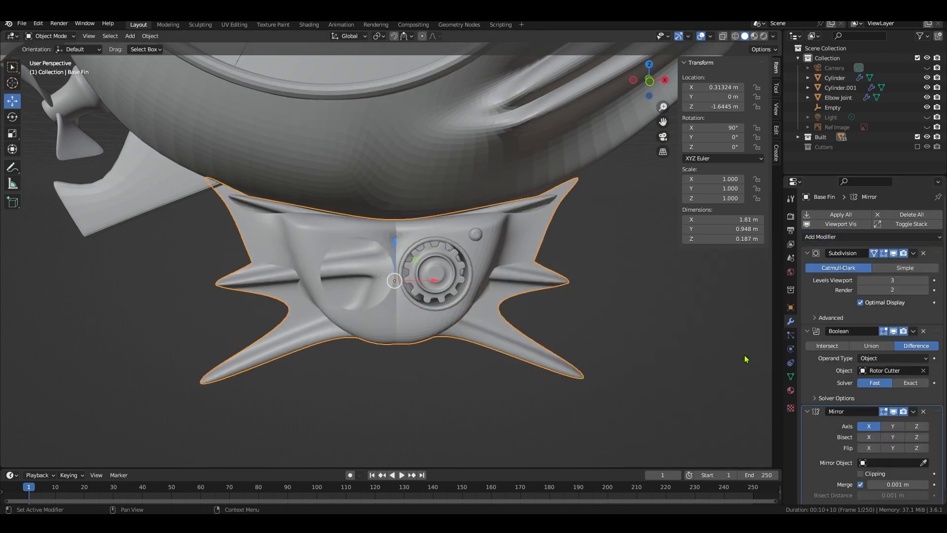
left_click(892, 426)
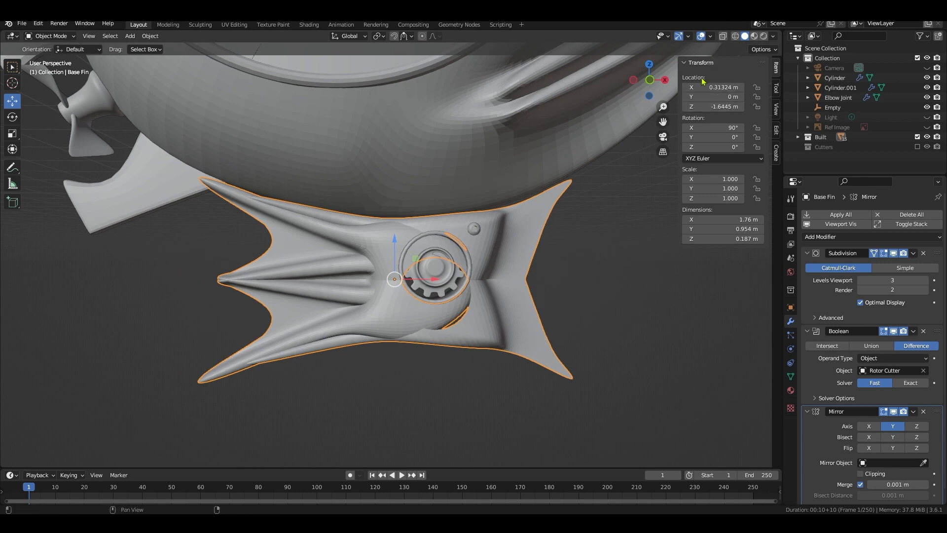
mouse_move(728, 117)
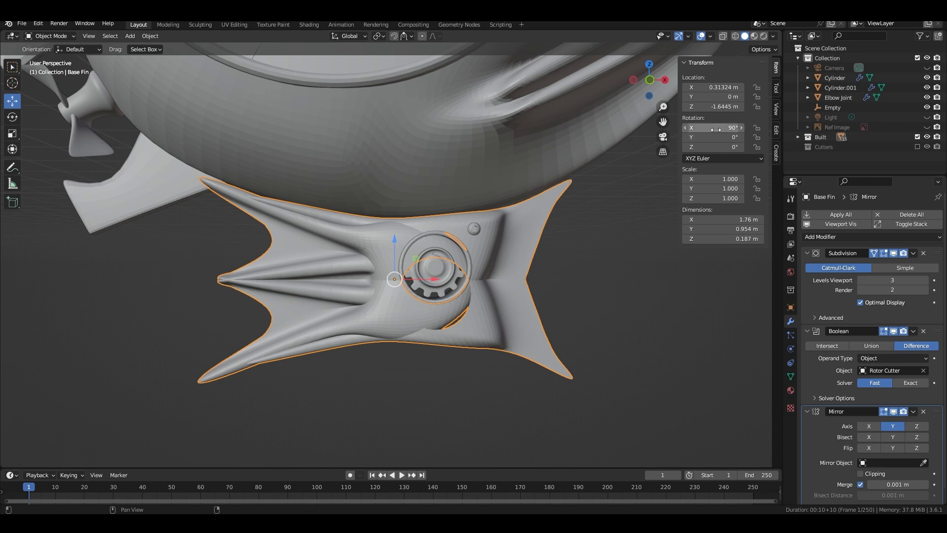
mouse_move(532, 219)
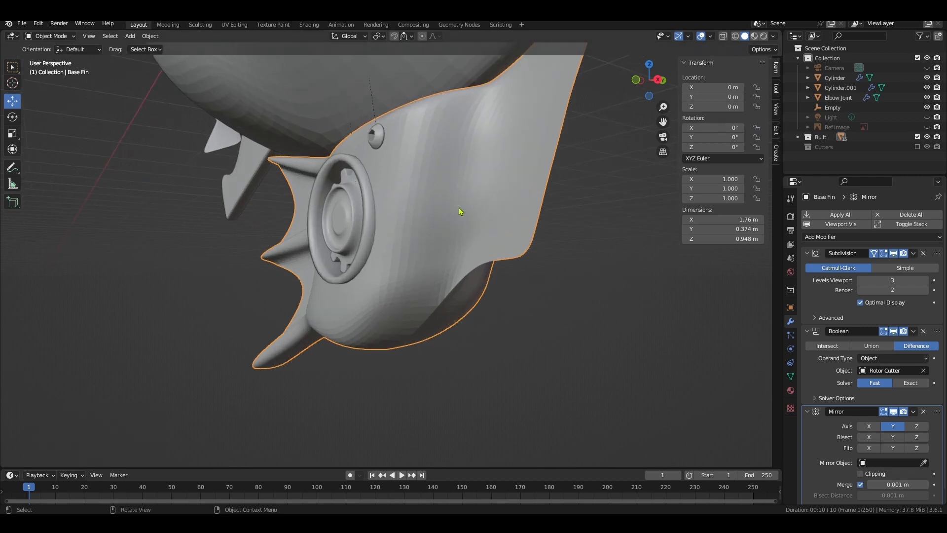
mouse_move(712, 95)
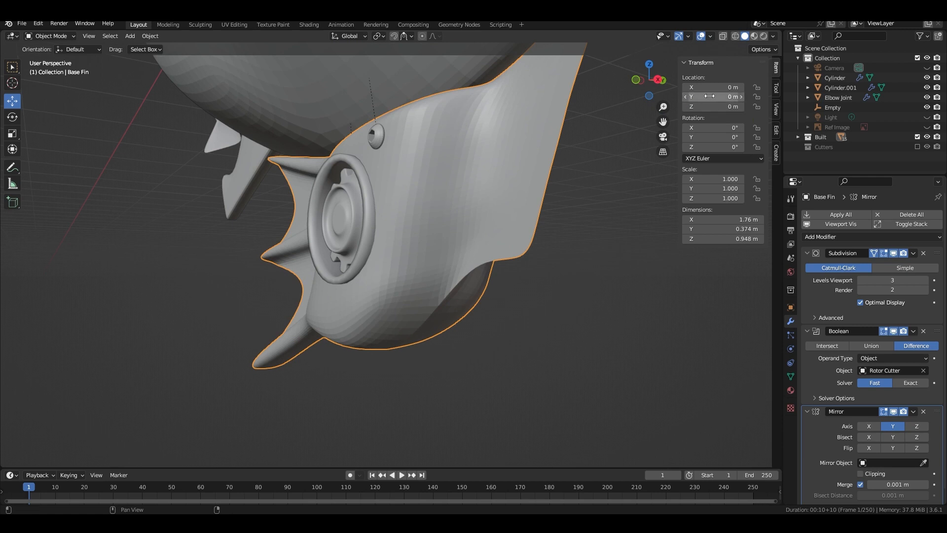
- Apply the base fin's location and delete its redundant mirror-plane faces in Edit Mode
left_click(719, 97)
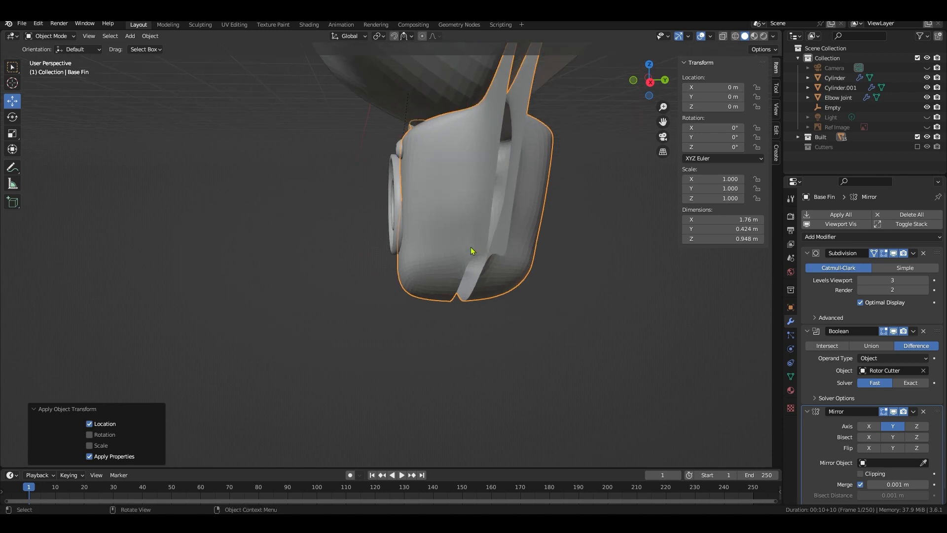
left_click(49, 36)
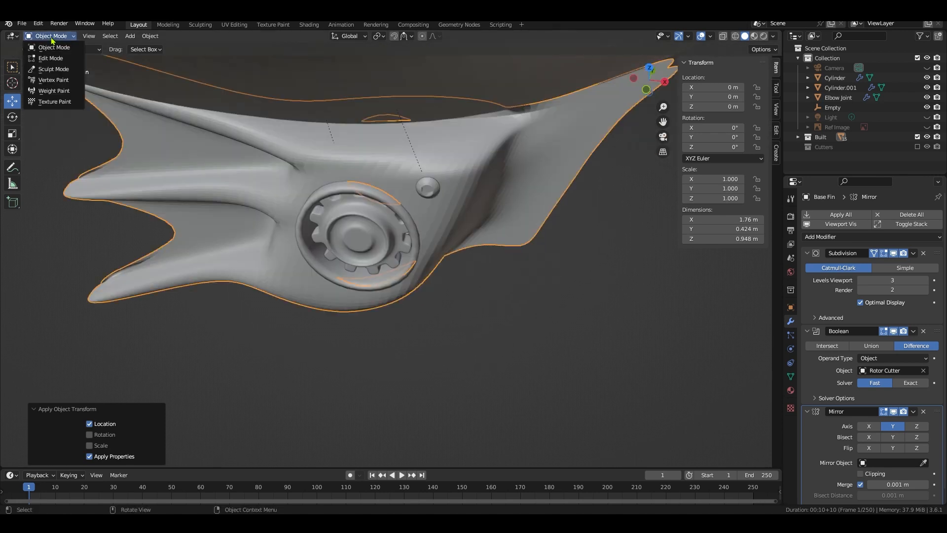
left_click(50, 58)
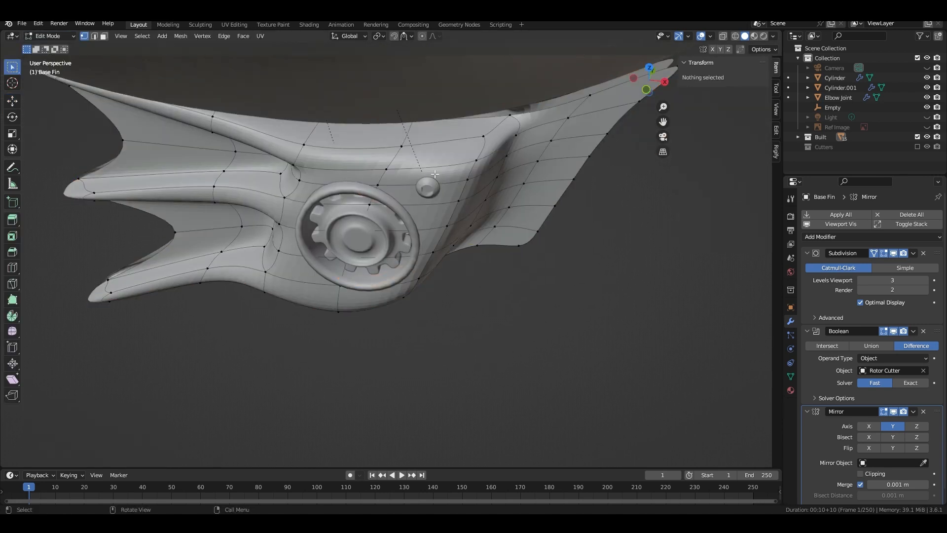
left_click(102, 36)
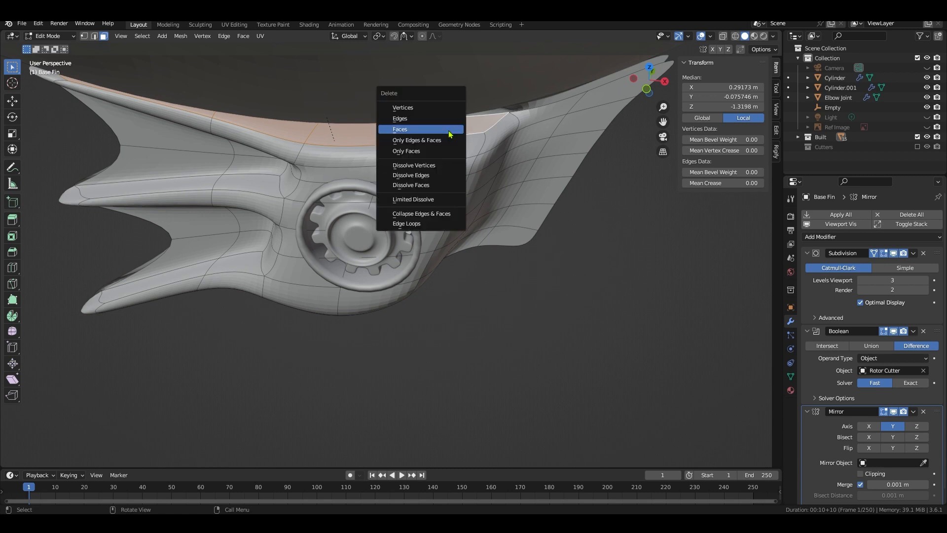
left_click(400, 128)
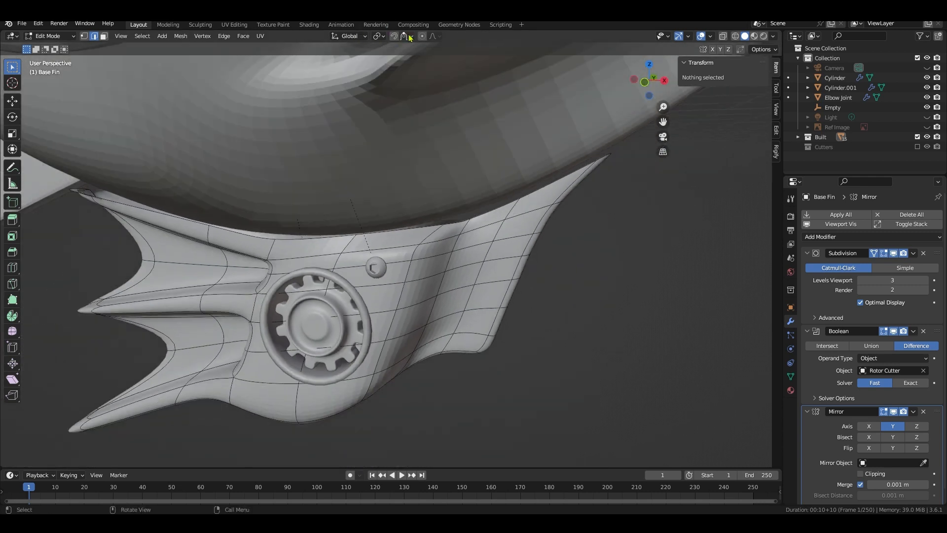
- Move the base fin's top-edge vertices up until its rim sits against the fish body
left_click(405, 35)
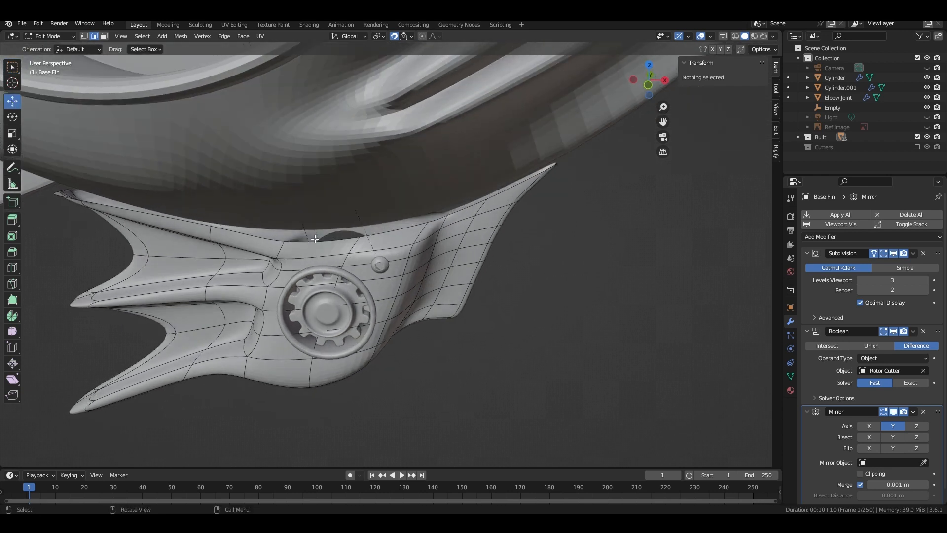
left_click(360, 234)
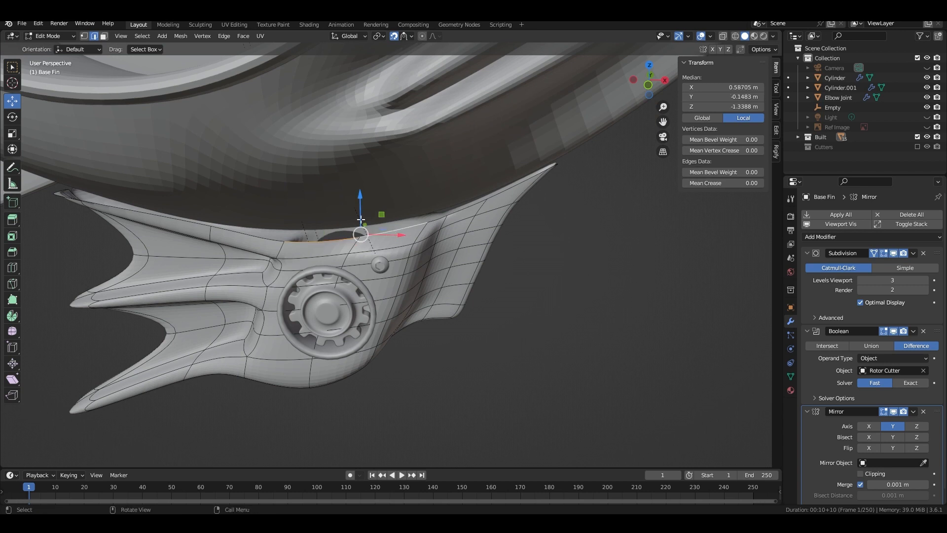
key("g")
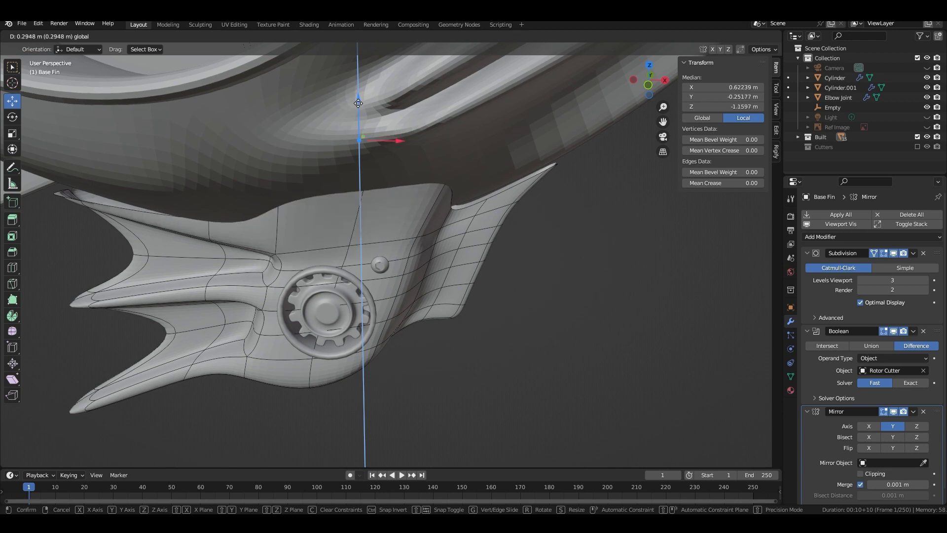
mouse_move(358, 102)
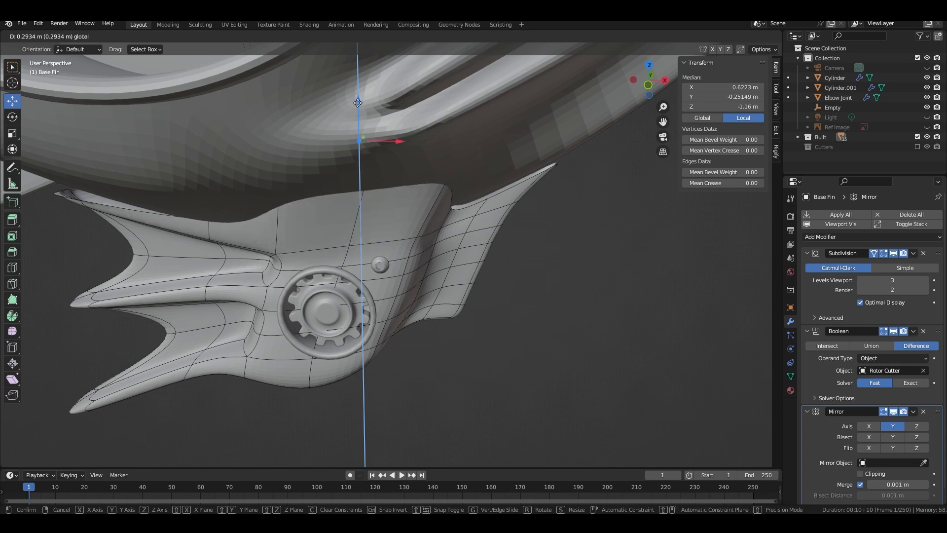
mouse_move(361, 102)
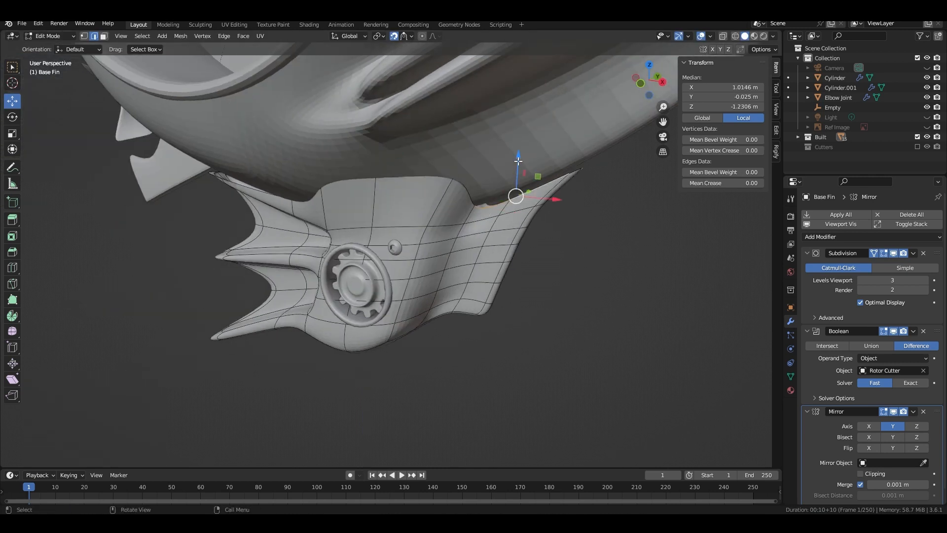
key("g")
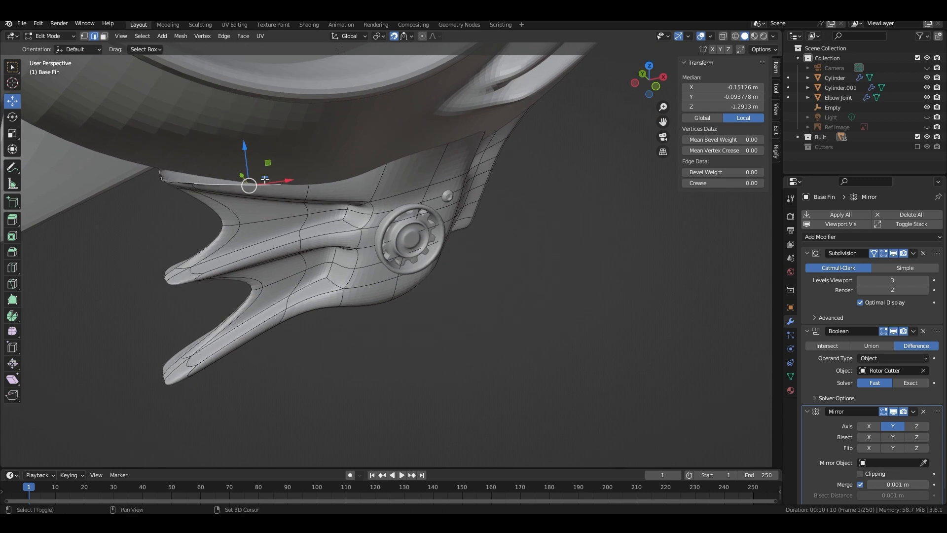
key("g")
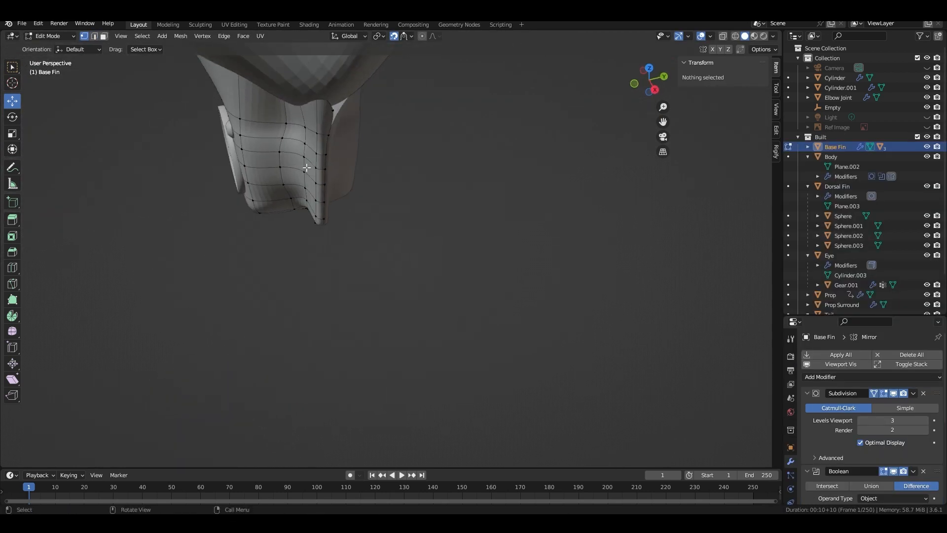
- Set the base fin's stray front vertex to Y 0 in the Item panel and toggle the subdivision edit display
left_click_drag(305, 168, 384, 212)
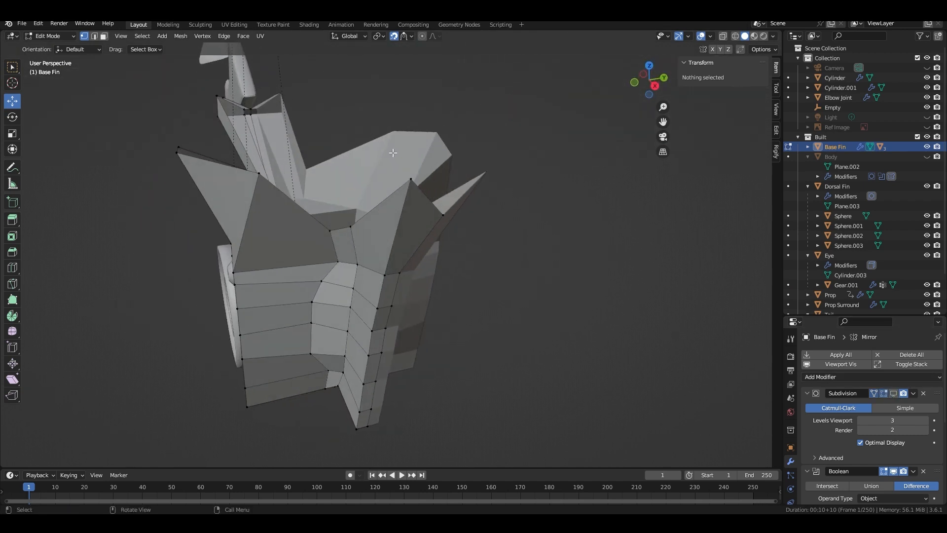
left_click(410, 178)
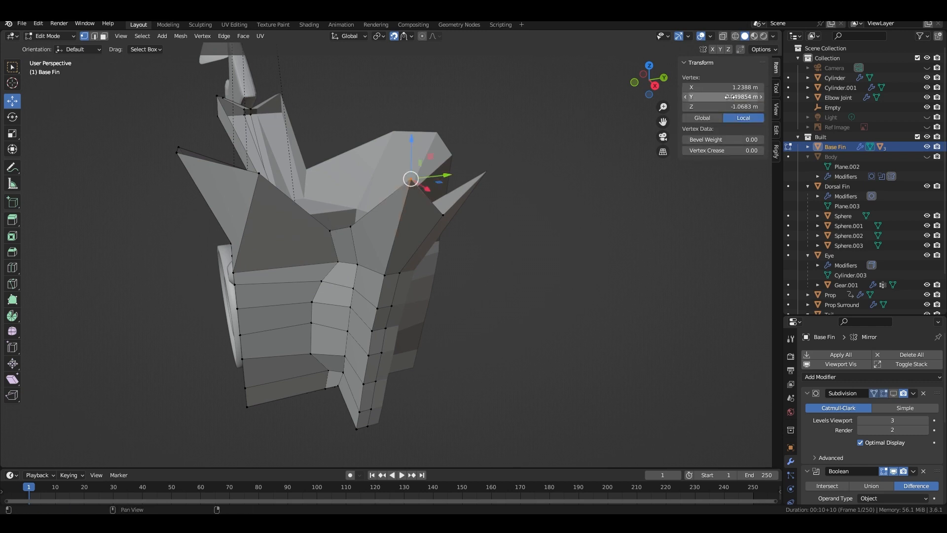
double_click(722, 97)
type("0")
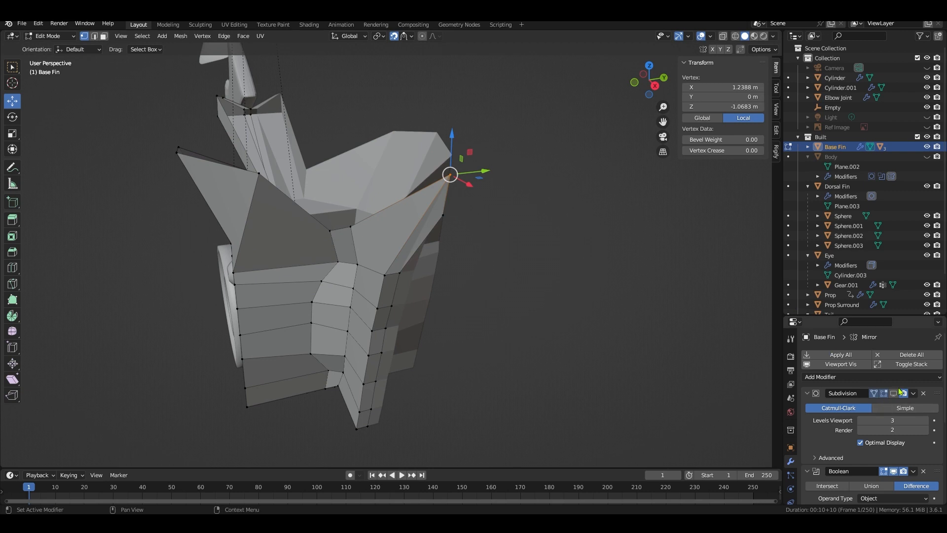
left_click(896, 392)
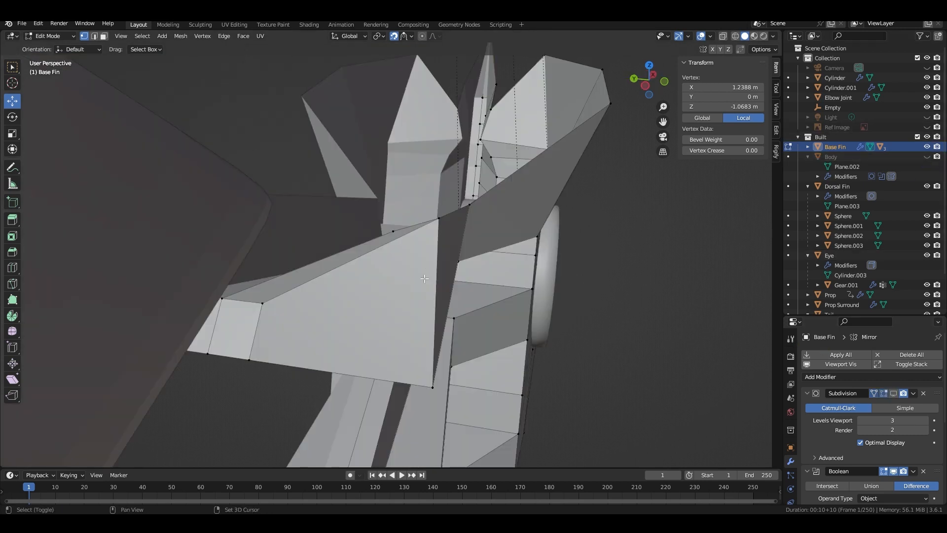
left_click(392, 231)
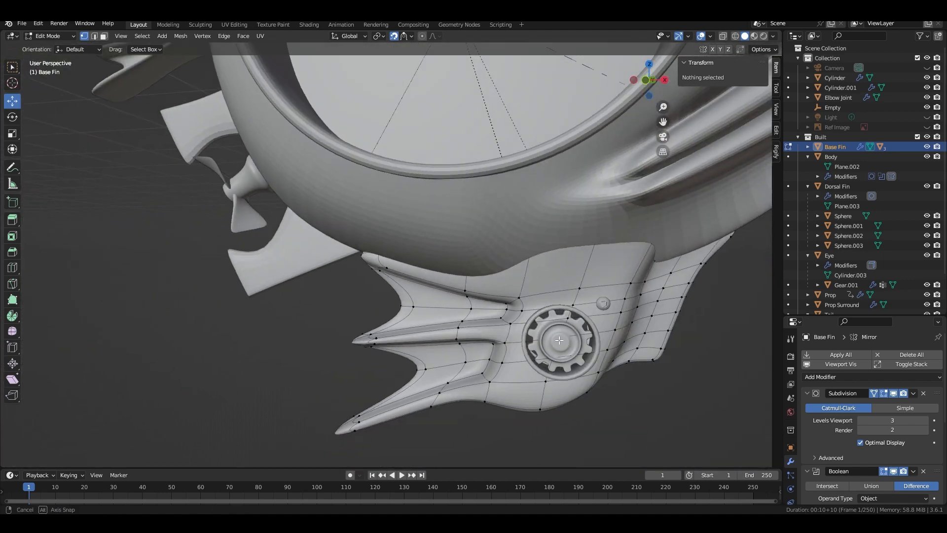
- Apply the Dorsal Fin's location and give it a Mirror modifier across Y
key("Tab")
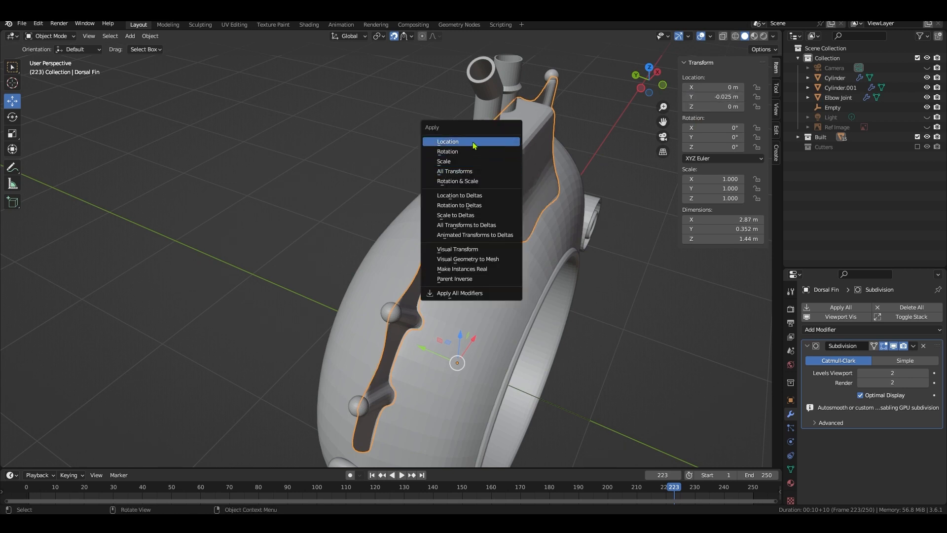
left_click(448, 141)
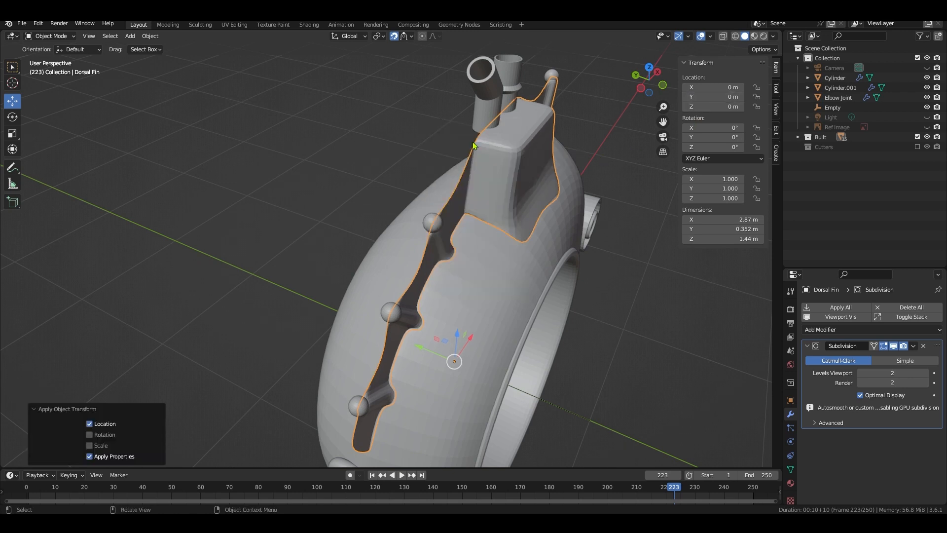
left_click(820, 329)
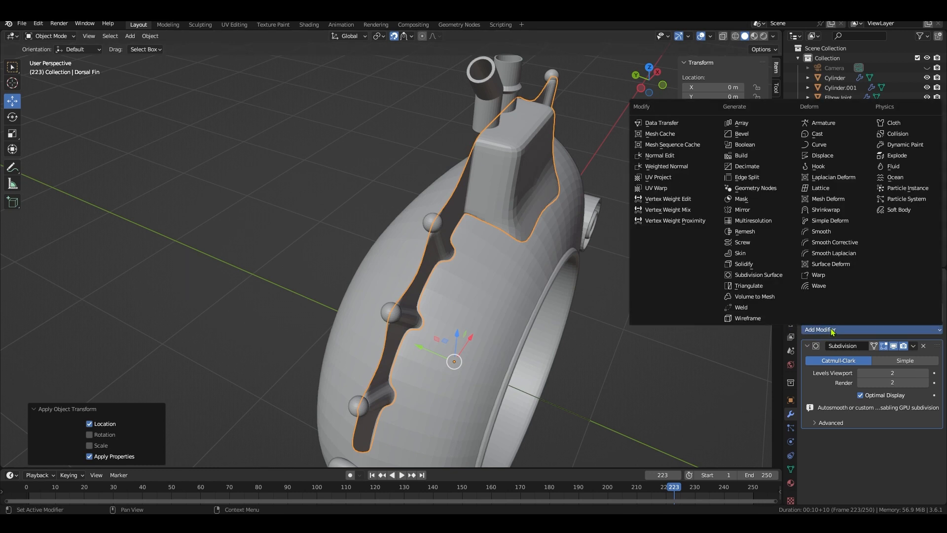
left_click(742, 209)
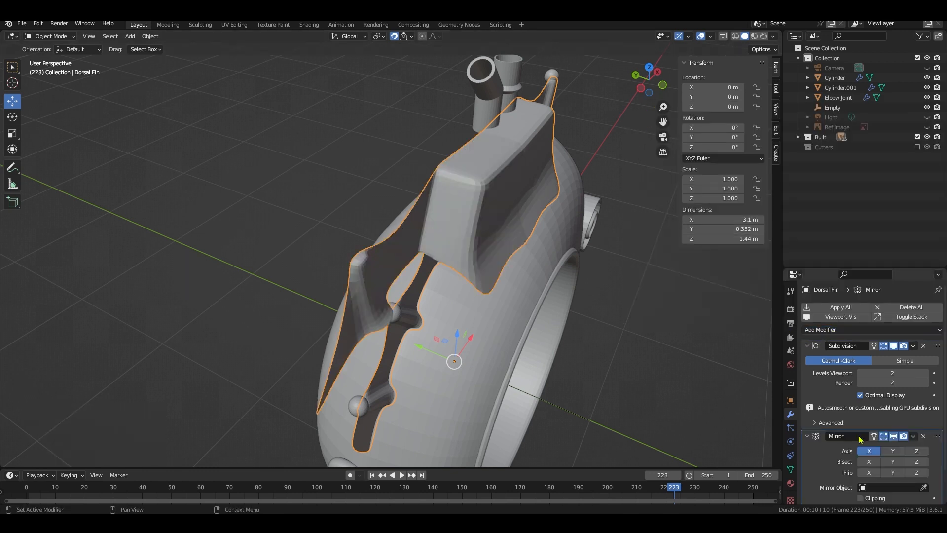
left_click(893, 451)
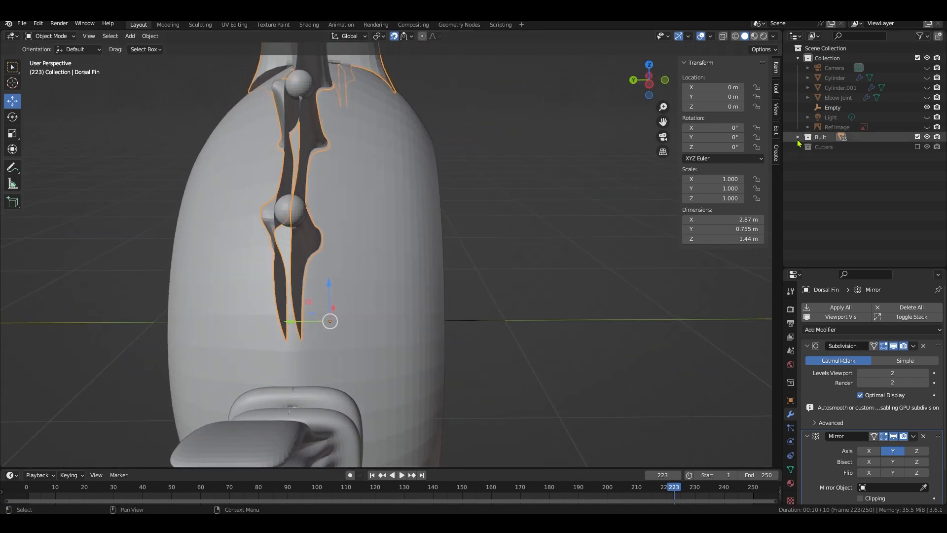
left_click(798, 136)
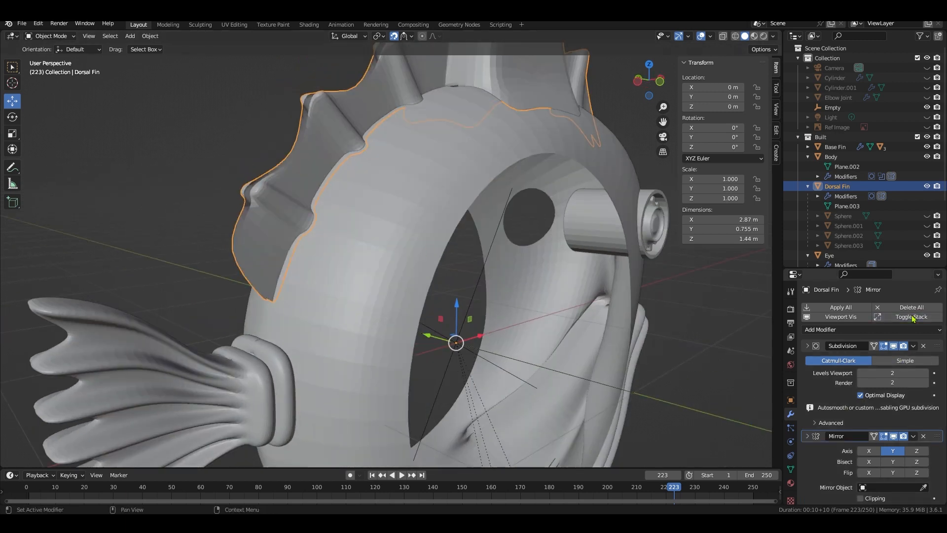
- Apply the dorsal fin's Mirror modifier and bridge the edge loops between its halves
left_click(808, 345)
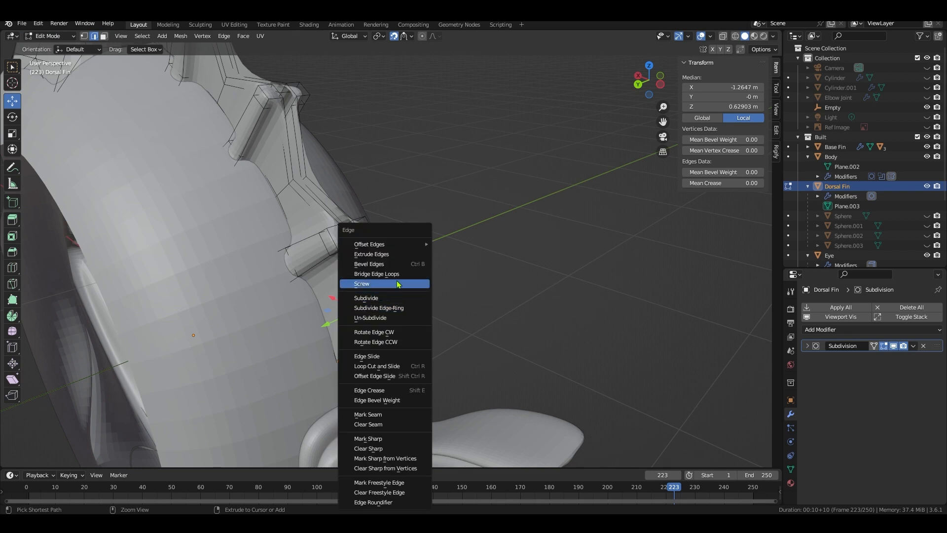
left_click(376, 274)
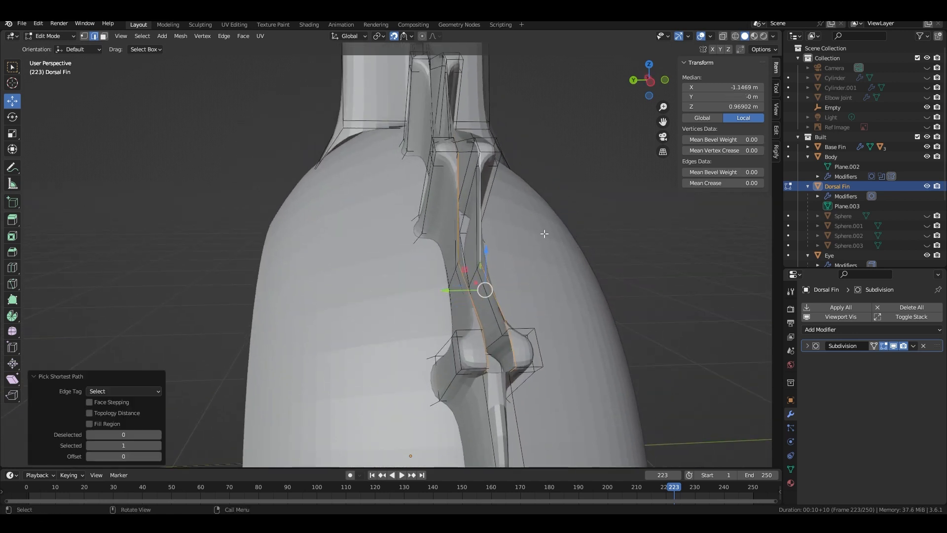
left_click(223, 36)
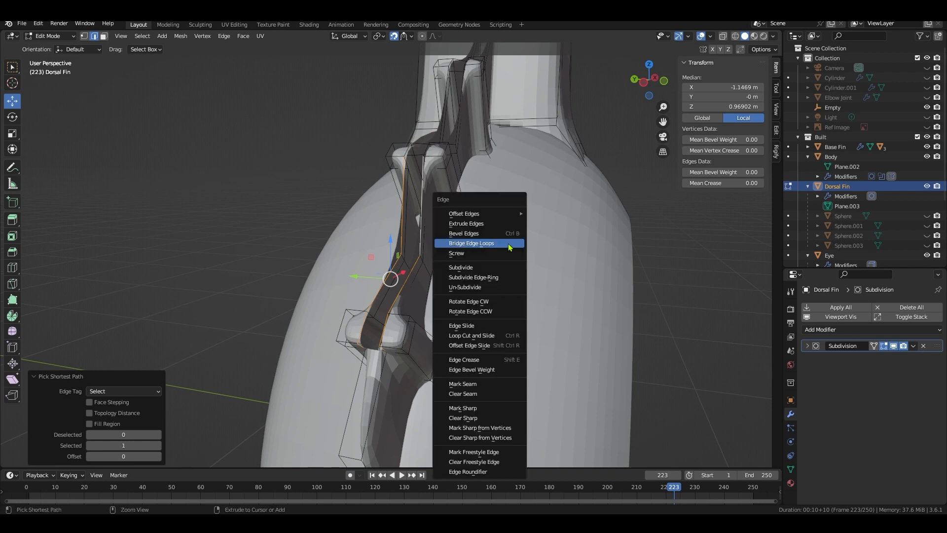
left_click(472, 243)
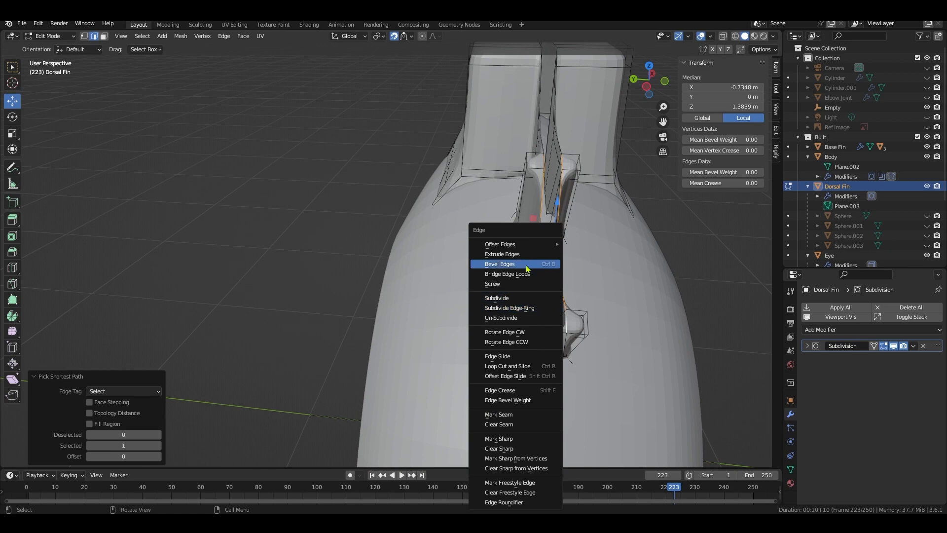
left_click(507, 273)
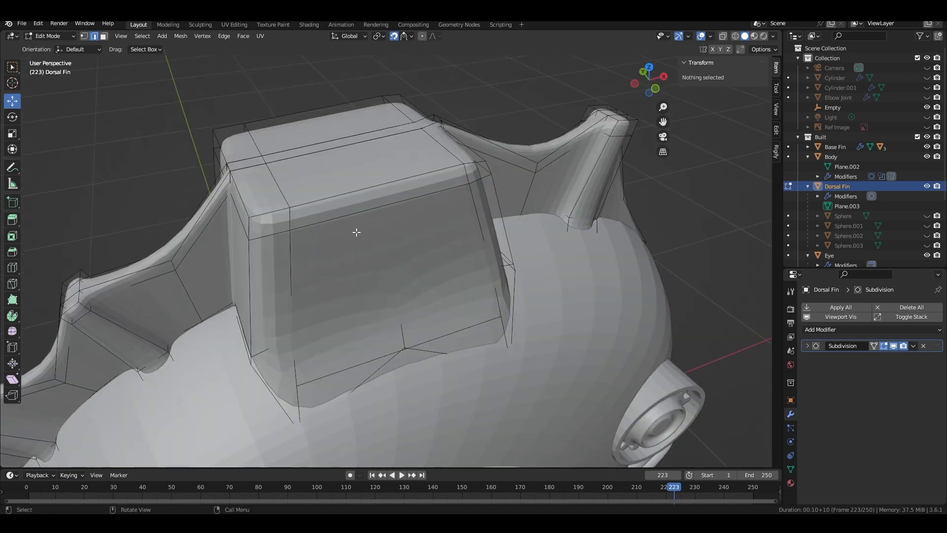
mouse_move(583, 182)
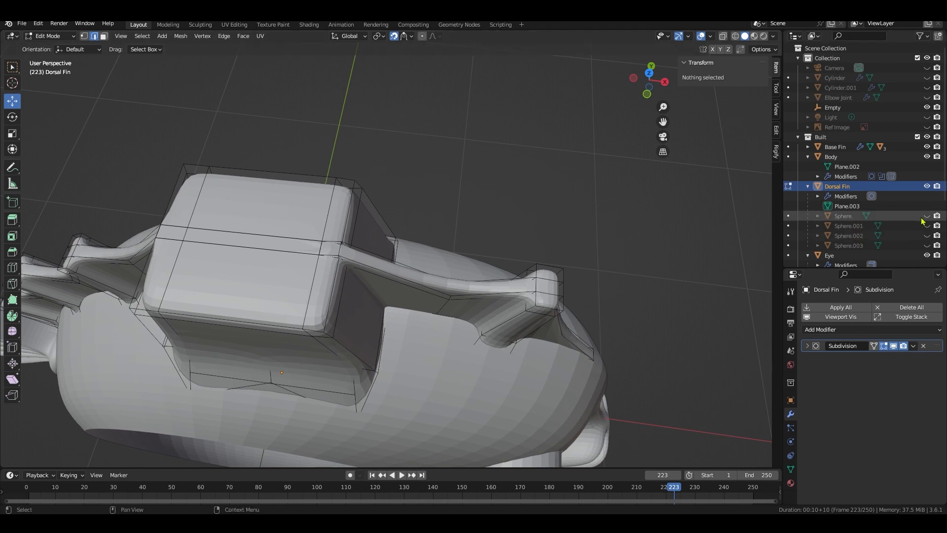
- Unhide the dorsal fin's spheres and move them along Y onto the fin's centre line
left_click(926, 216)
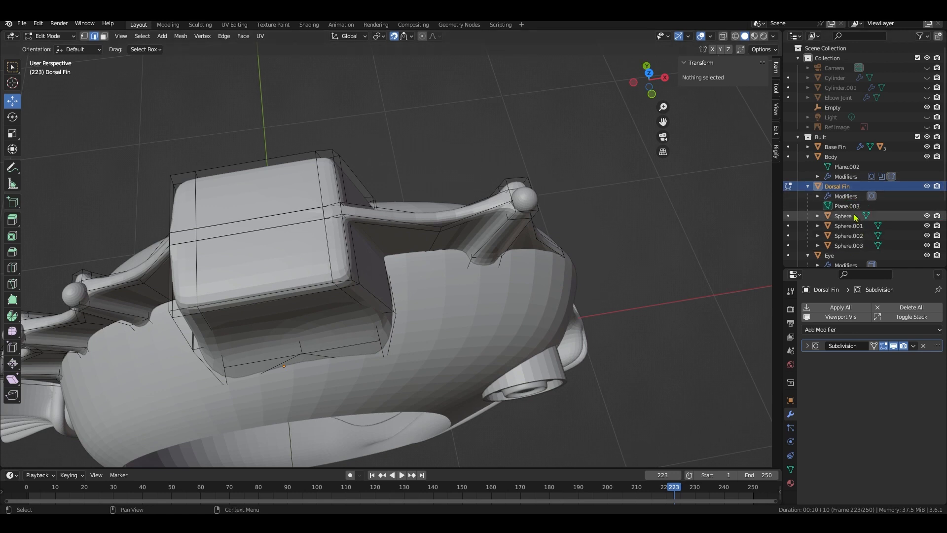
left_click(843, 216)
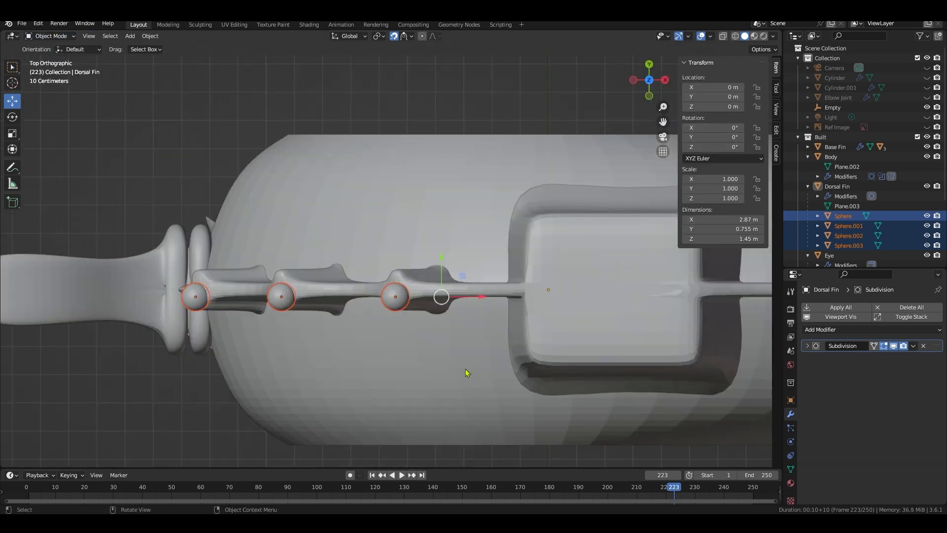
key("g")
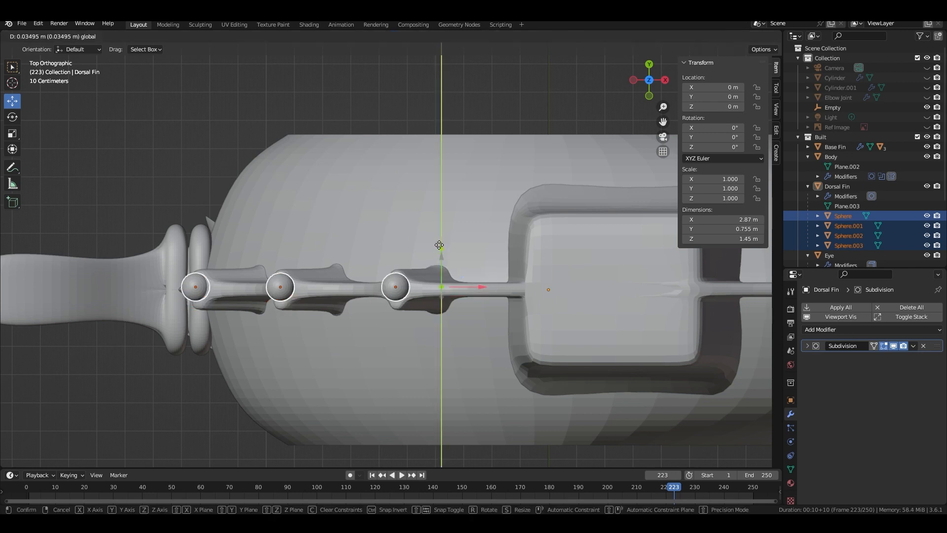
mouse_move(439, 245)
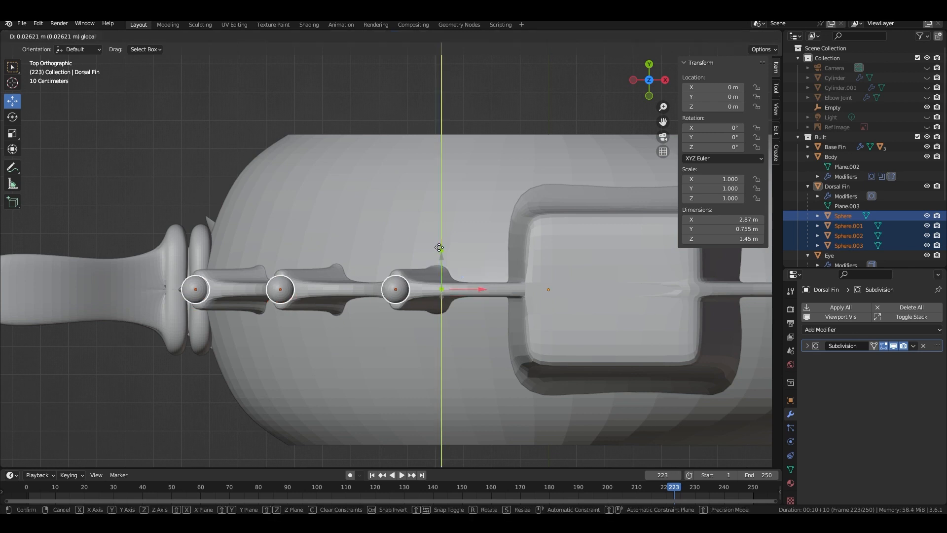